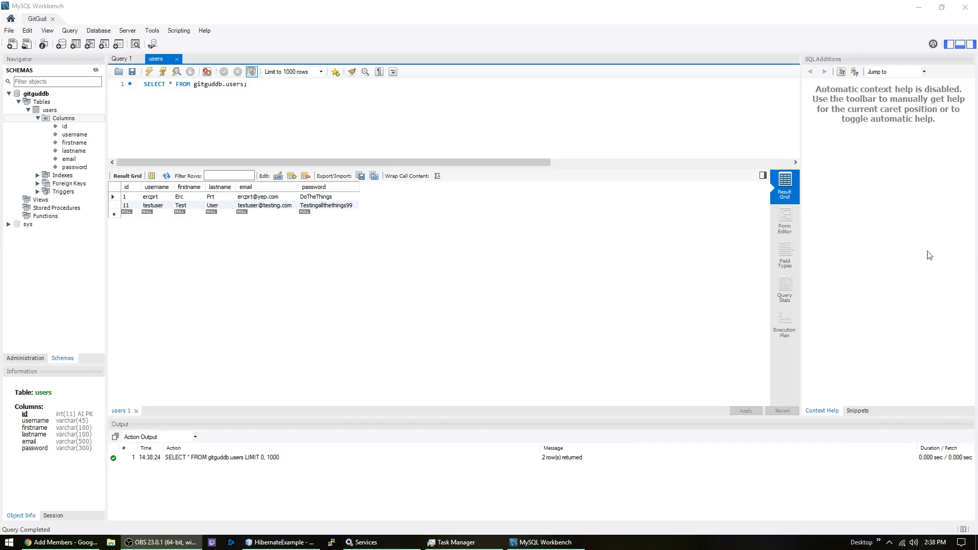
mouse_move(40, 11)
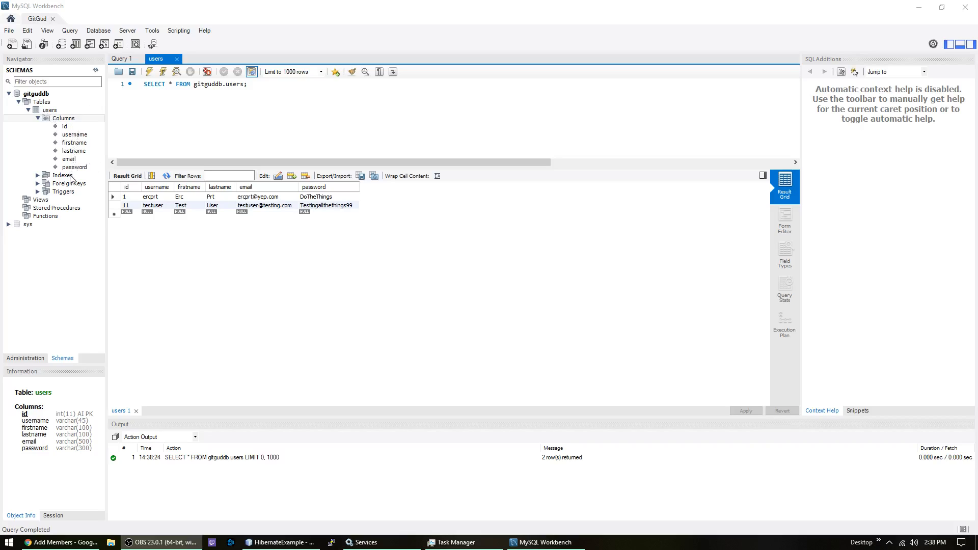
mouse_move(429, 187)
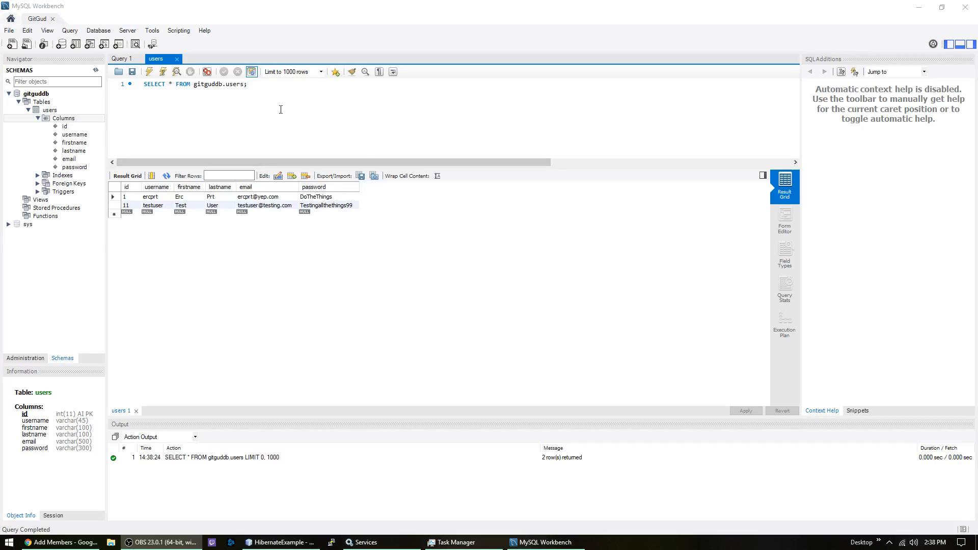
mouse_move(271, 238)
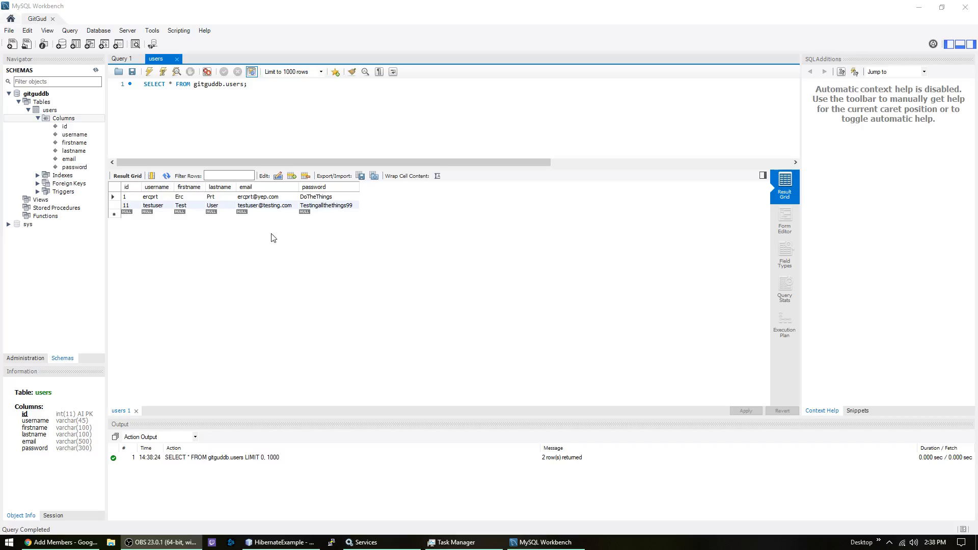
mouse_move(273, 243)
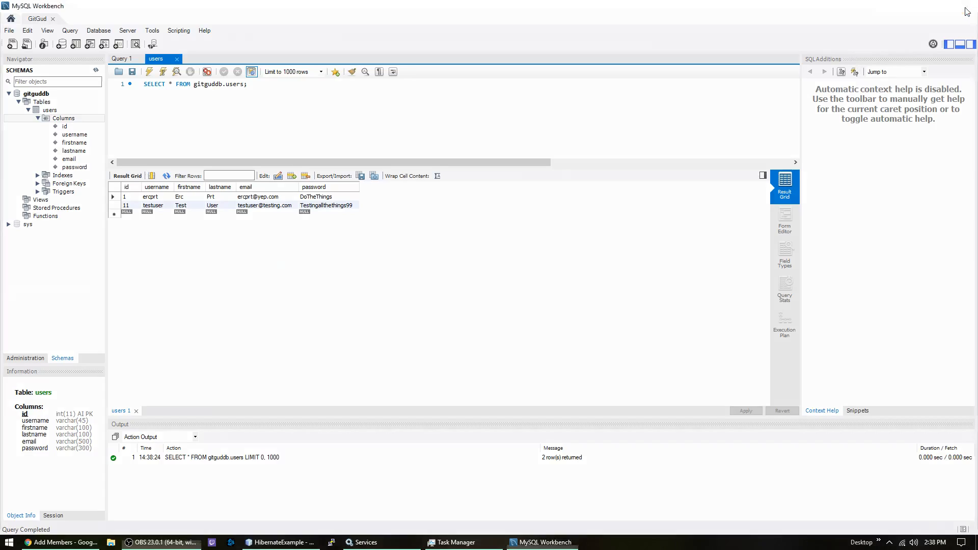
Minimize MySQL Workbench so the NetBeans project comes into view
click(281, 541)
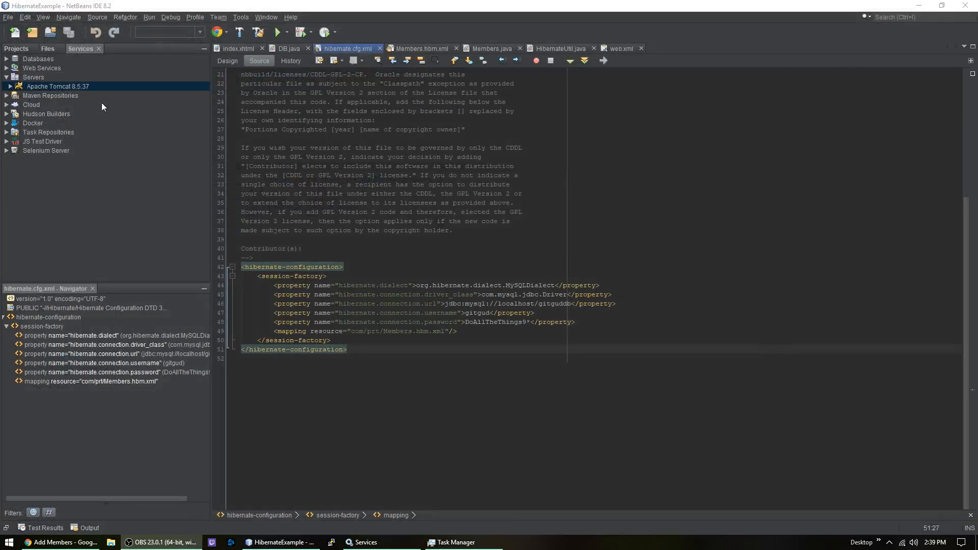
Show the HibernateExample project tree beside the open hibernate.cfg.xml
click(16, 48)
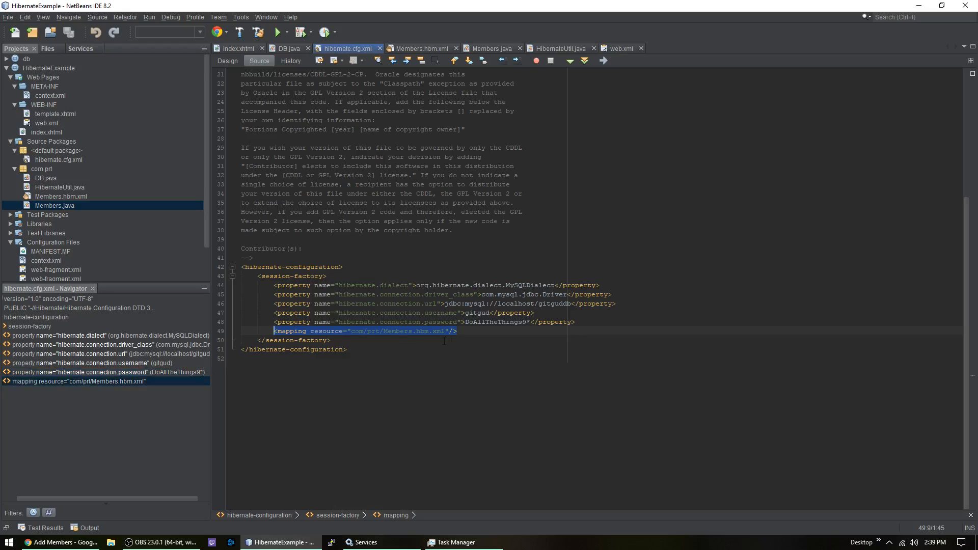
mouse_move(402, 338)
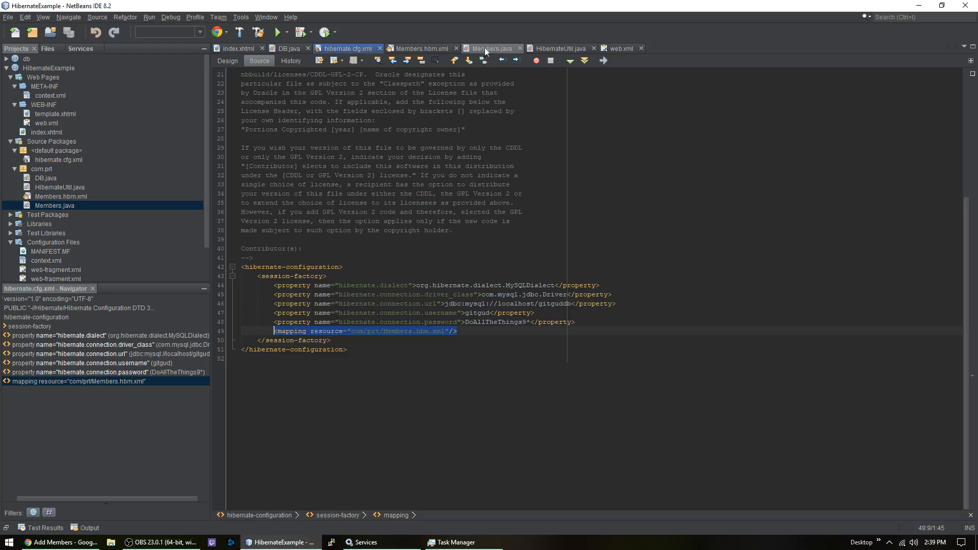
Review Members.hbm.xml and its mapping entry in hibernate.cfg.xml, then bring up Members.java
click(420, 48)
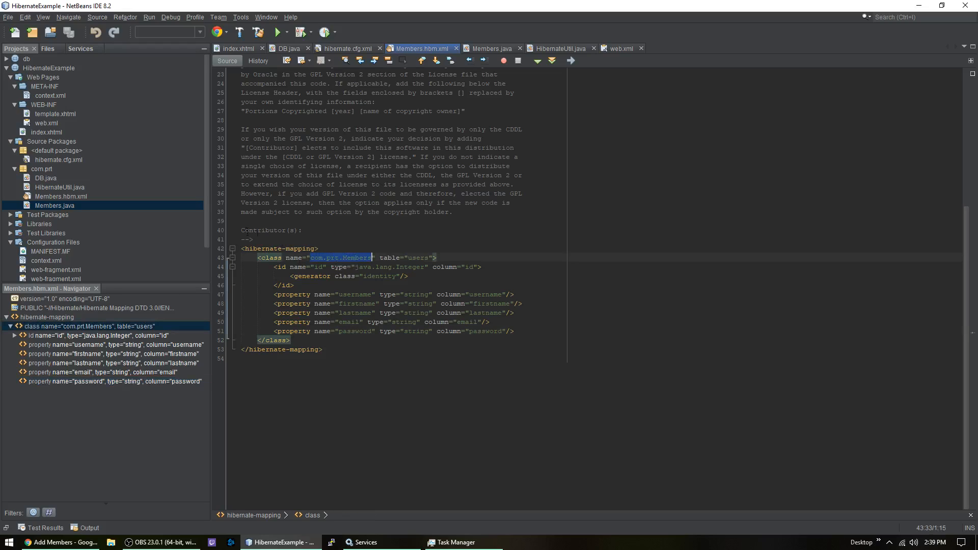
mouse_move(55, 206)
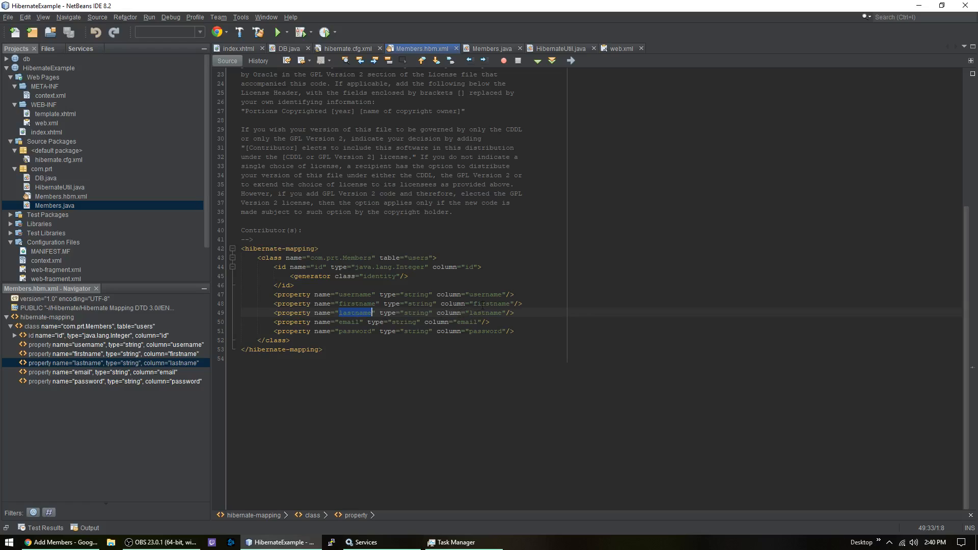
drag(273, 294, 515, 331)
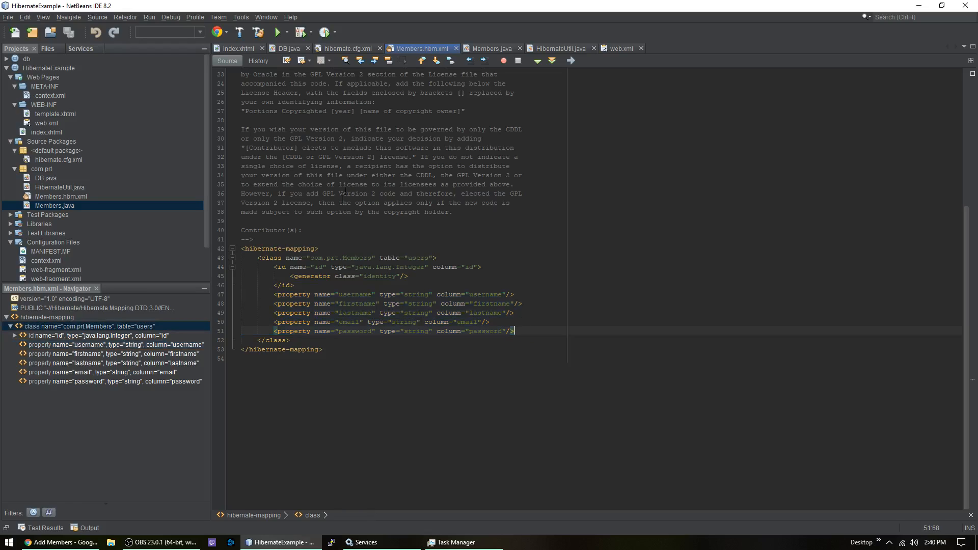
click(347, 48)
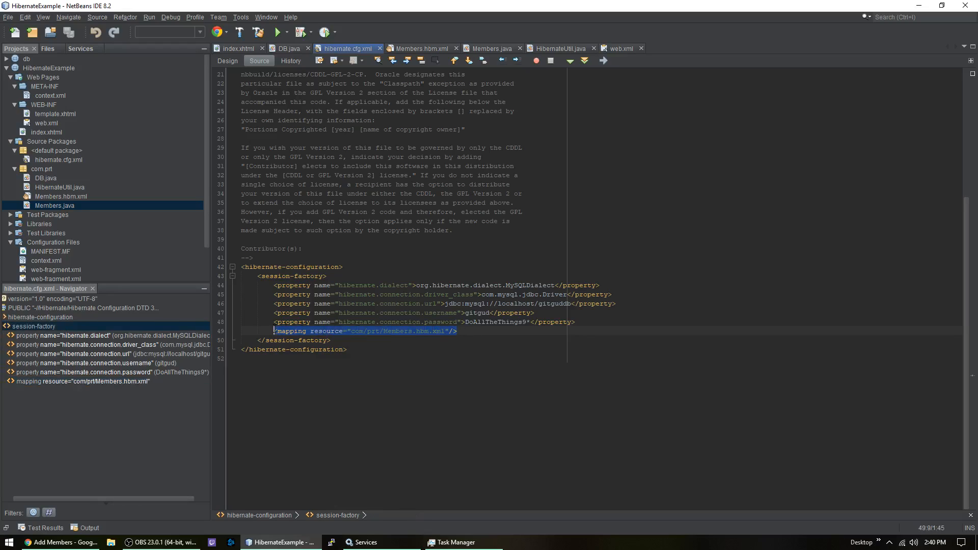
click(365, 330)
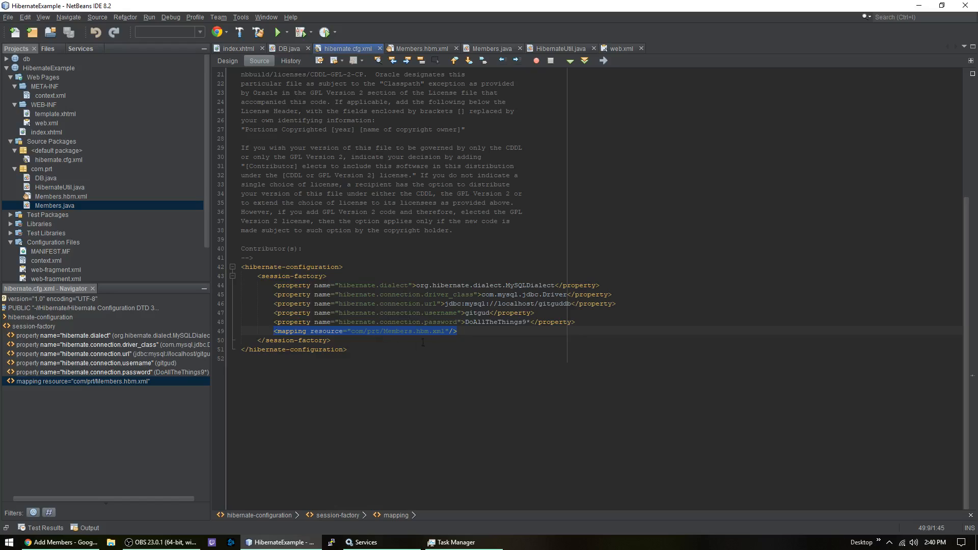
mouse_move(469, 339)
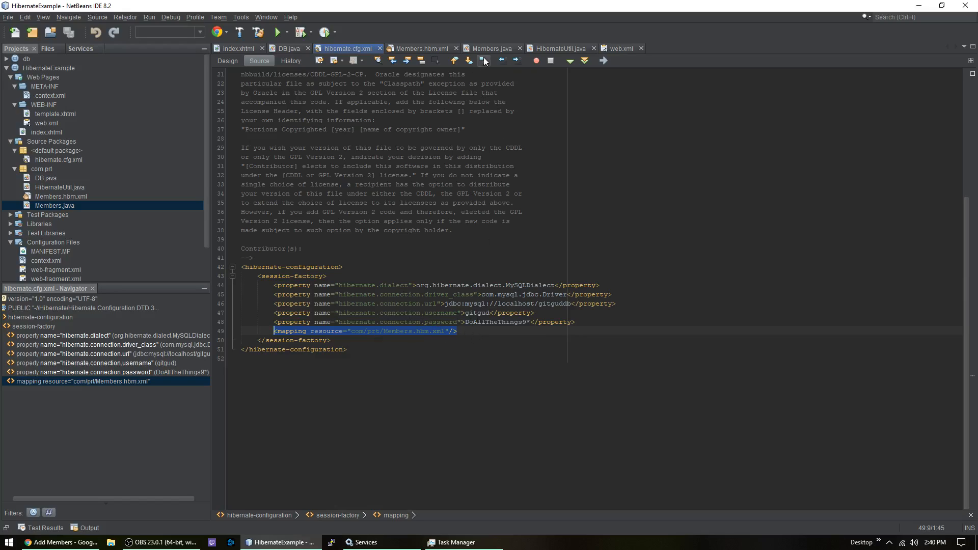
click(493, 48)
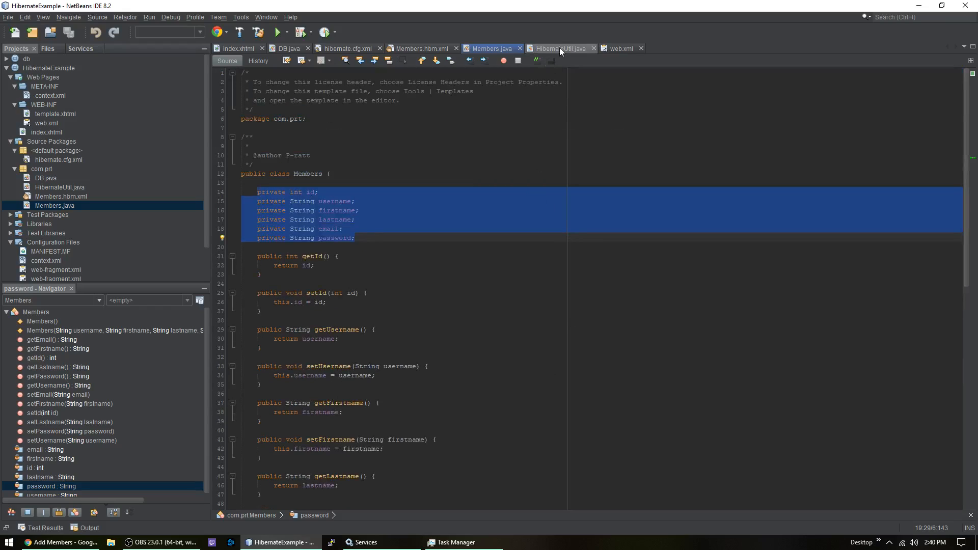
Look over the HibernateUtil SessionFactory class, then show the index.xhtml Add Members form
click(559, 48)
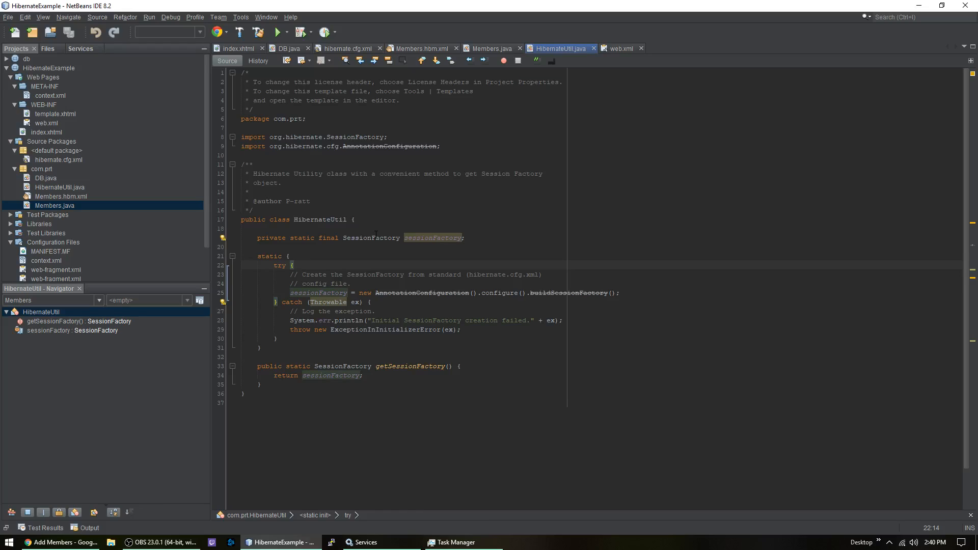
click(293, 265)
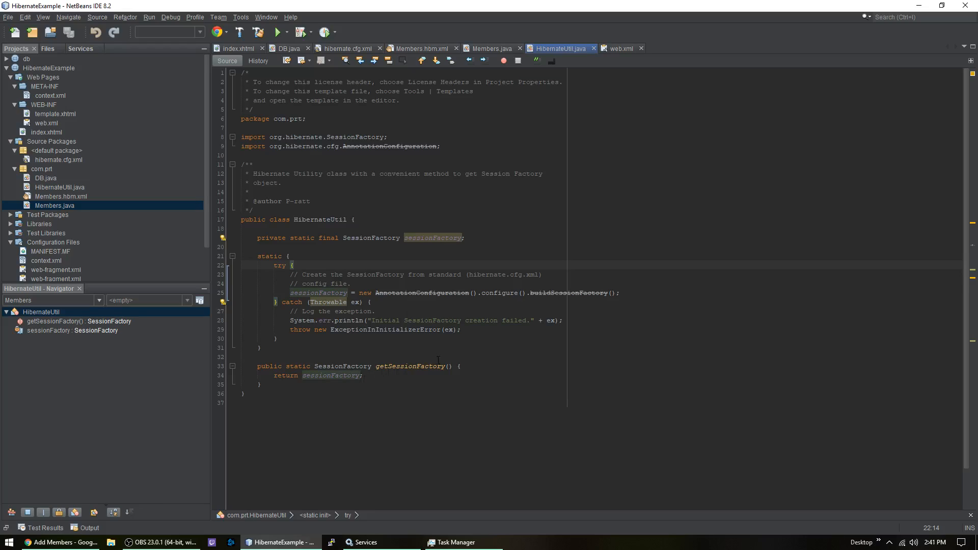
click(293, 265)
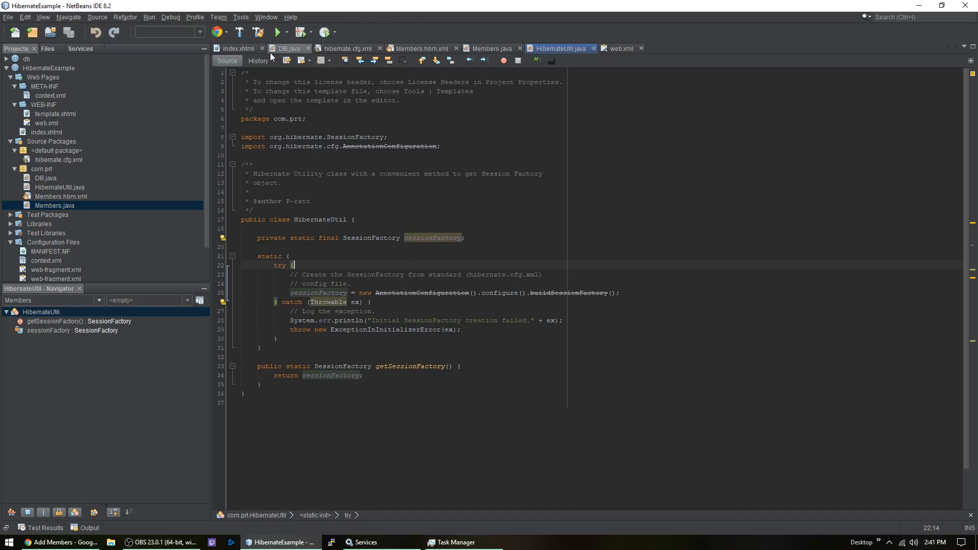
click(238, 47)
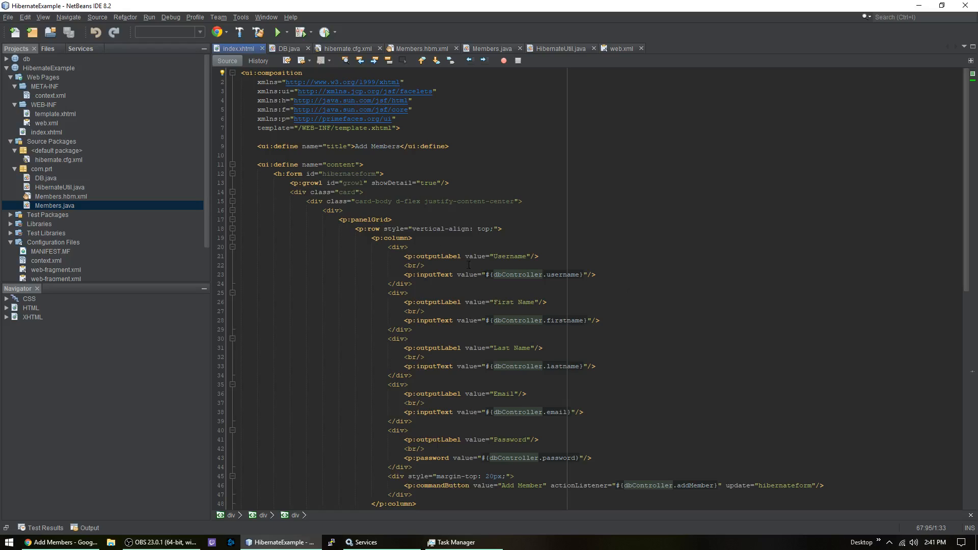
mouse_move(332, 366)
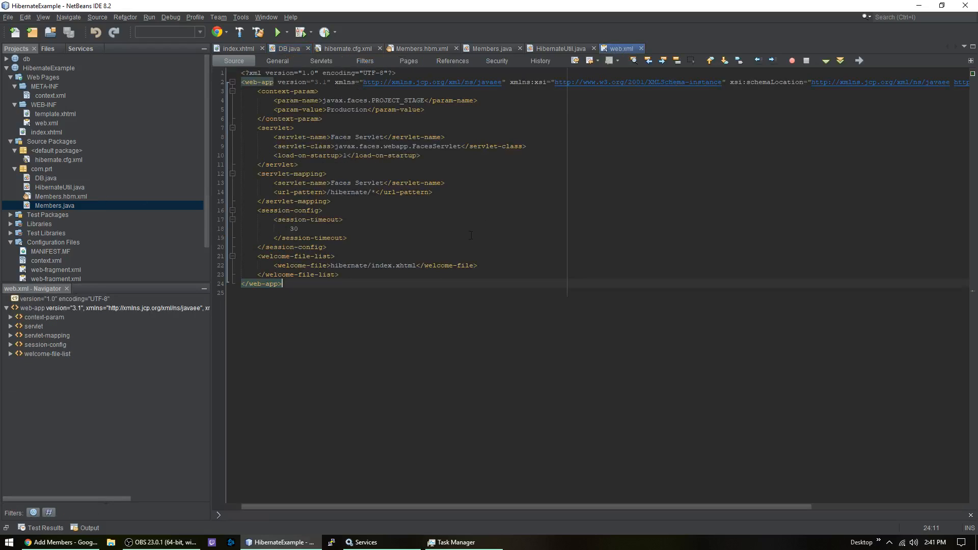
mouse_move(372, 287)
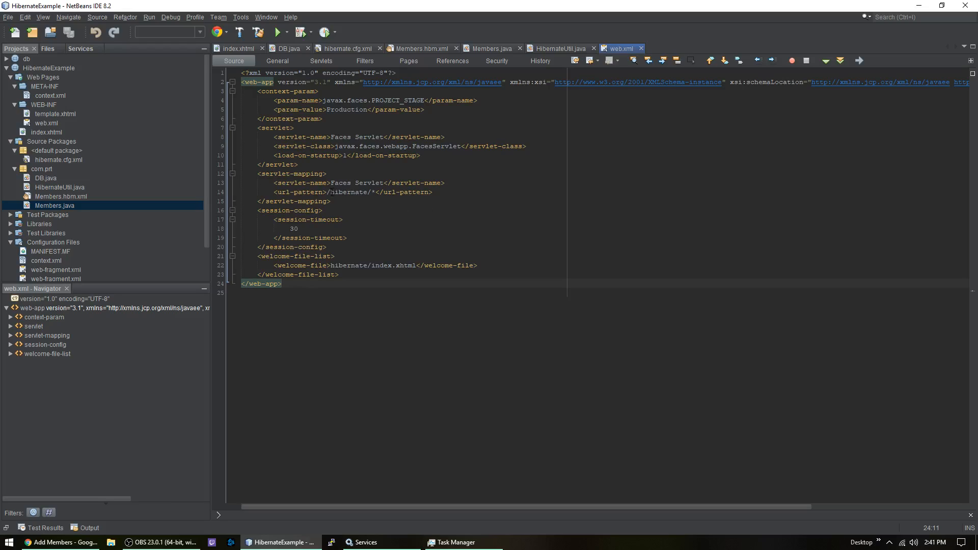
double_click(346, 191)
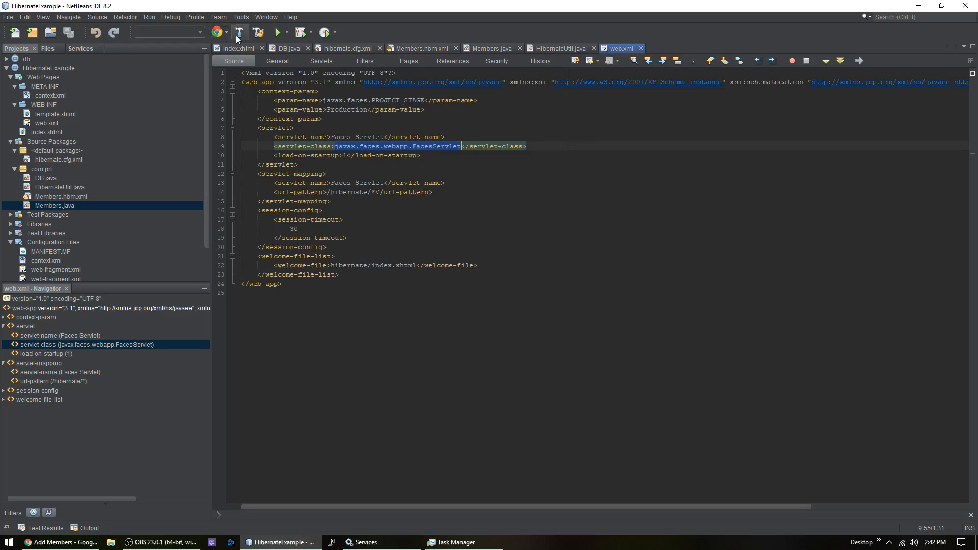
In index.xhtml, highlight the dbController managed bean name in the username binding
click(237, 49)
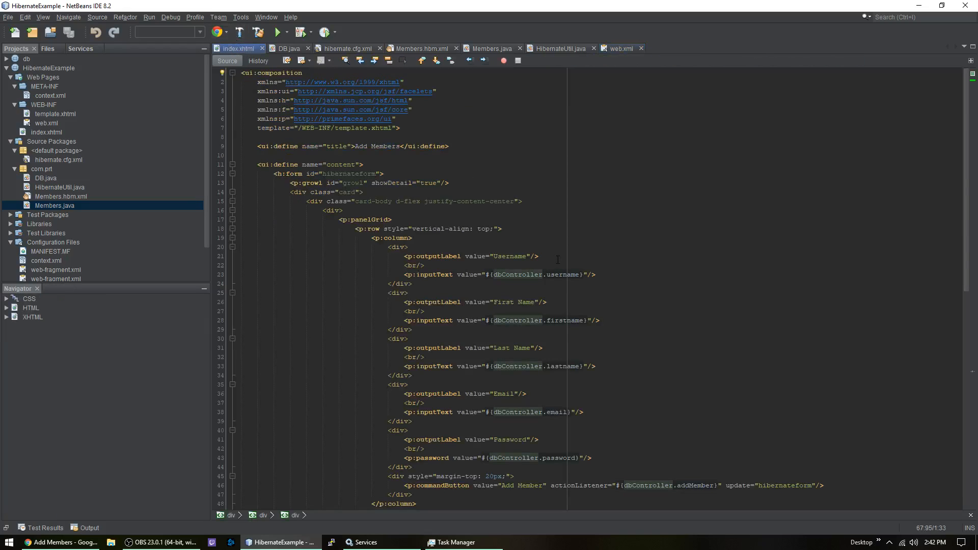
scroll(down, 3)
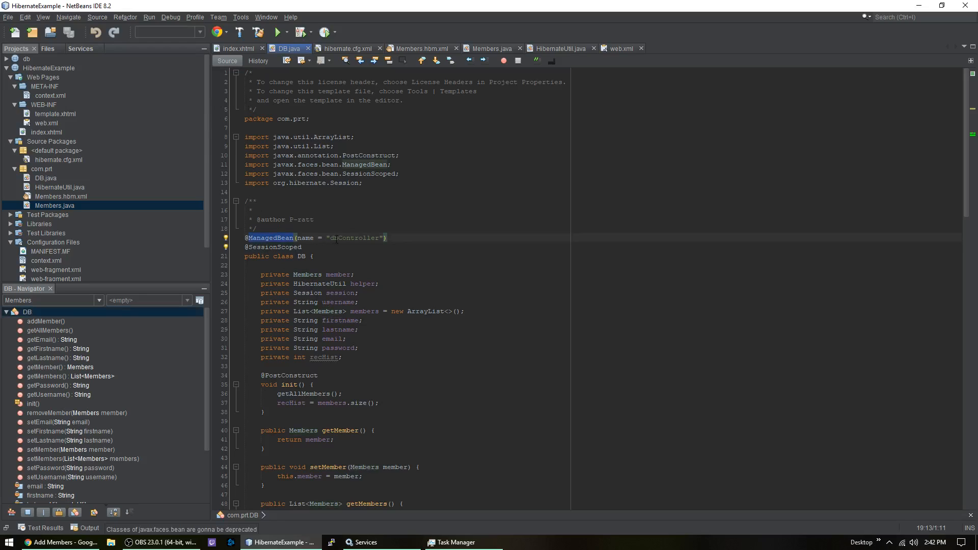
double_click(353, 237)
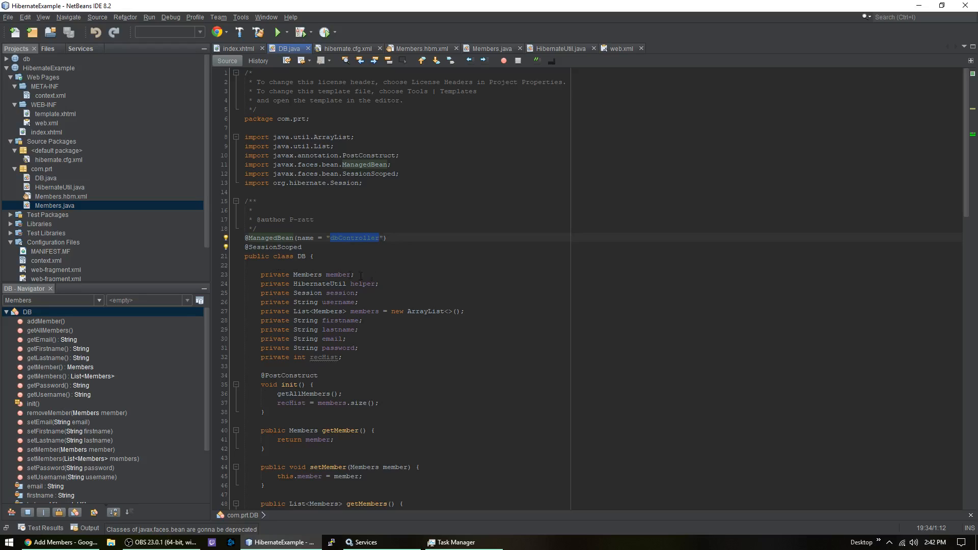
mouse_move(195, 232)
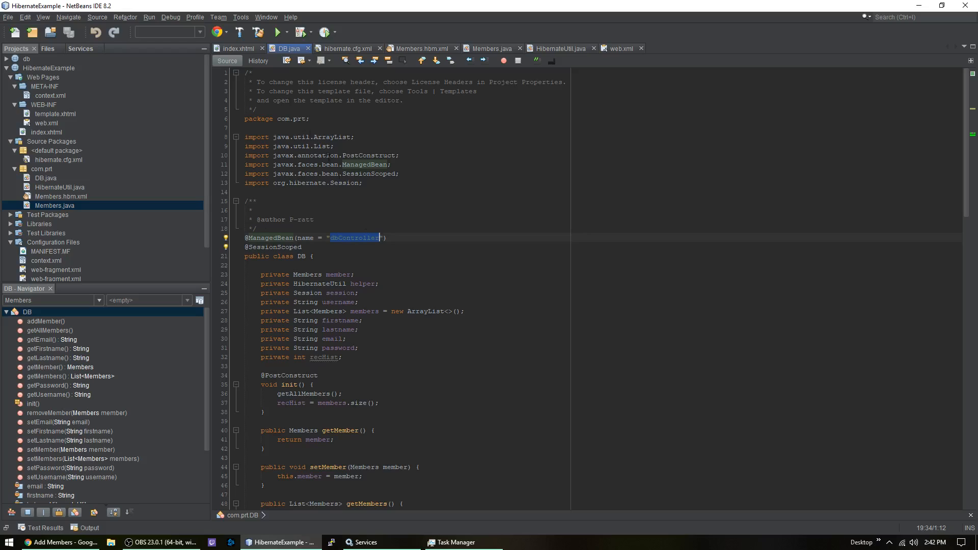
click(237, 49)
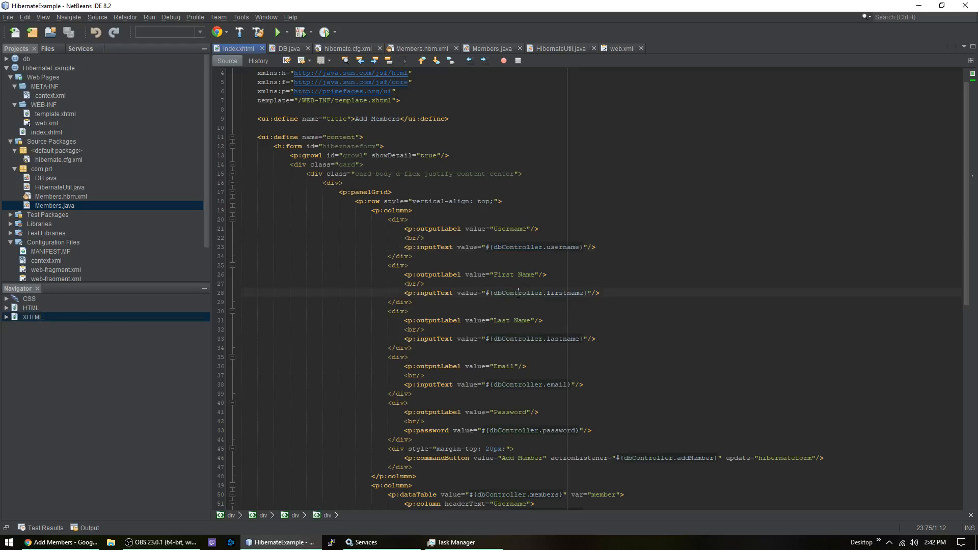
double_click(518, 247)
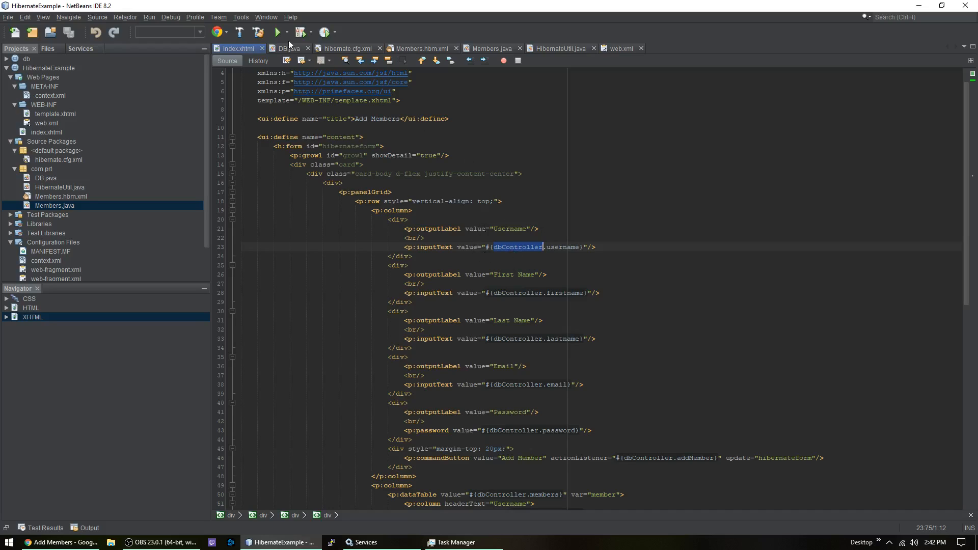
click(288, 48)
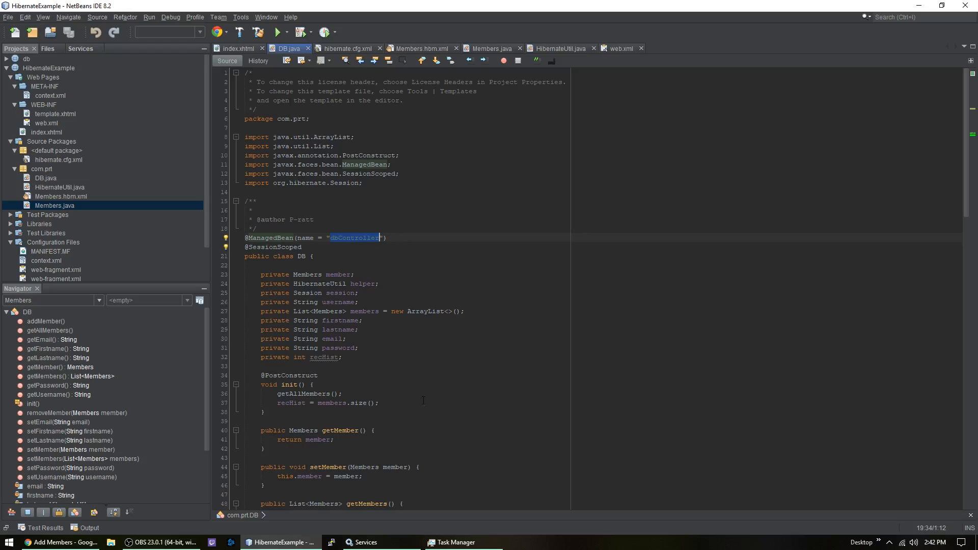
click(238, 48)
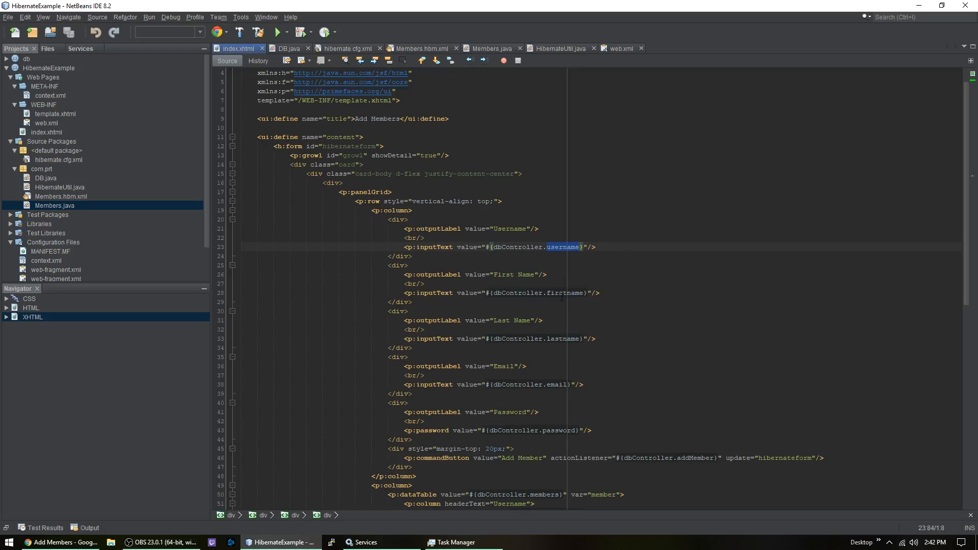
Highlight the username, firstname and lastname bindings, then show the DB.java controller
double_click(561, 338)
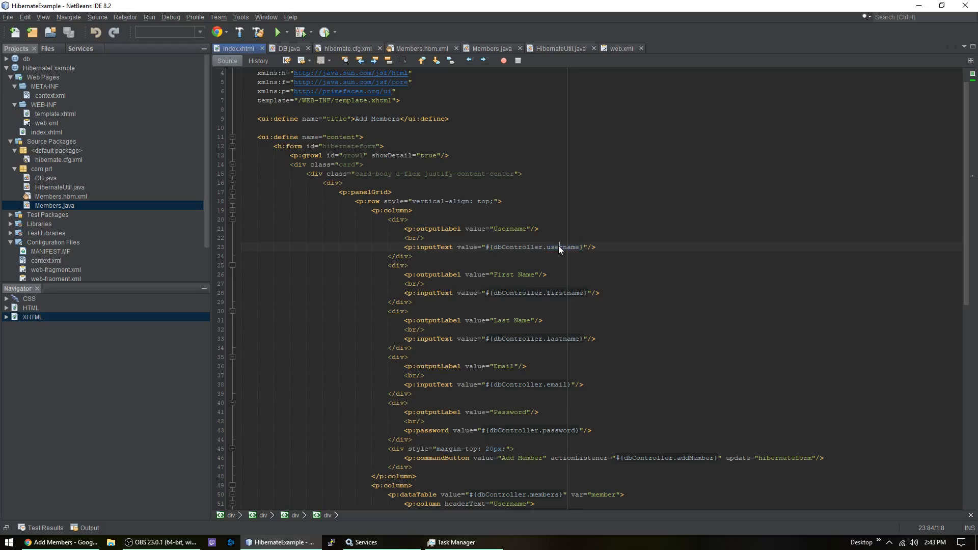
double_click(560, 292)
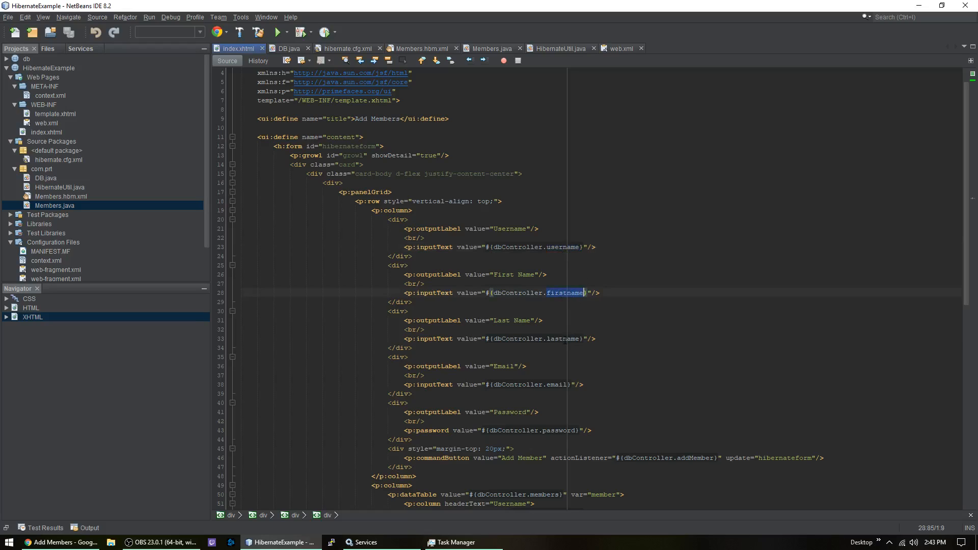
click(560, 338)
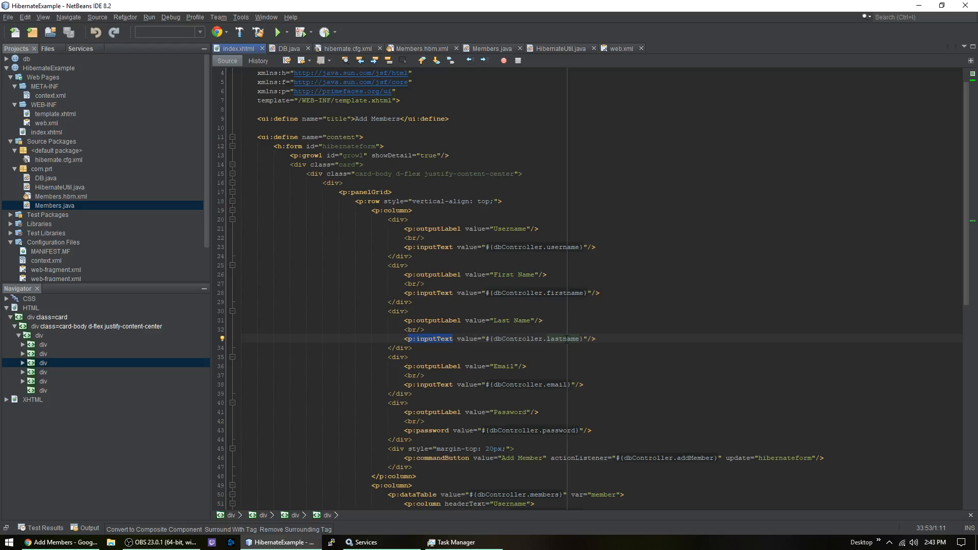
double_click(560, 339)
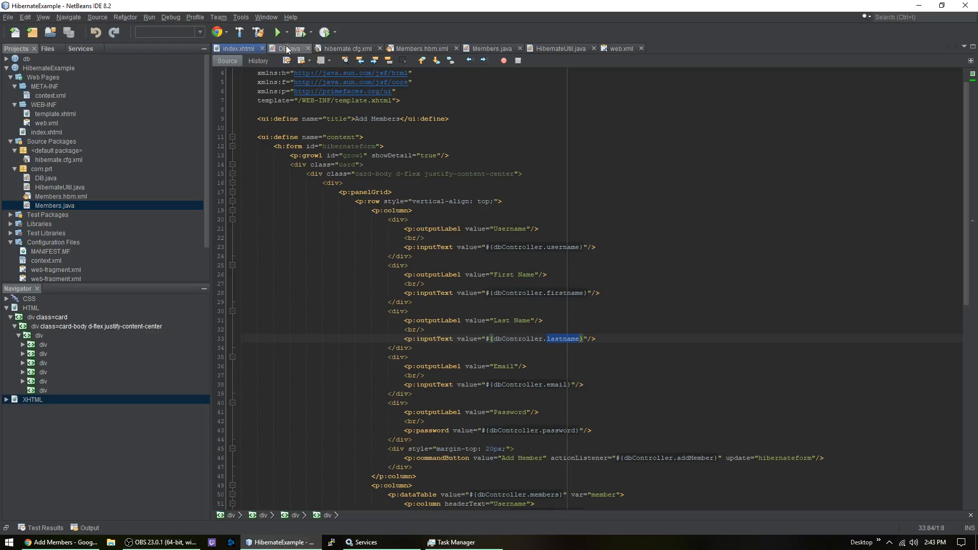
click(288, 48)
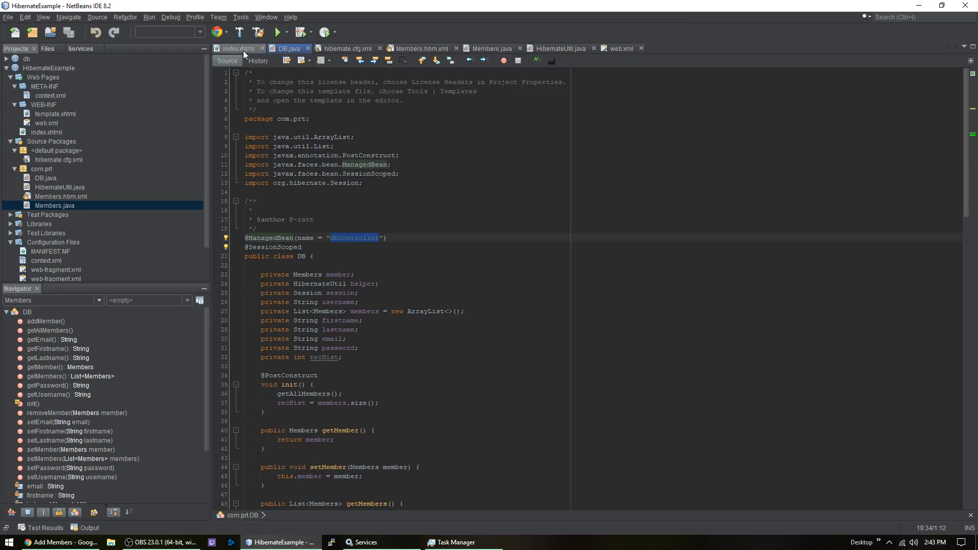
In index.xhtml, highlight the addMember action on the Add Member button
click(238, 48)
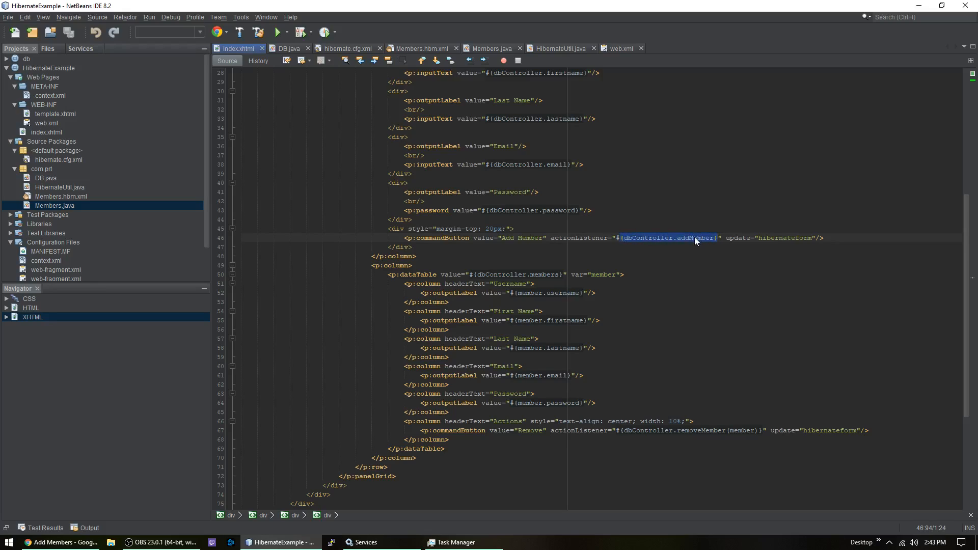
double_click(685, 237)
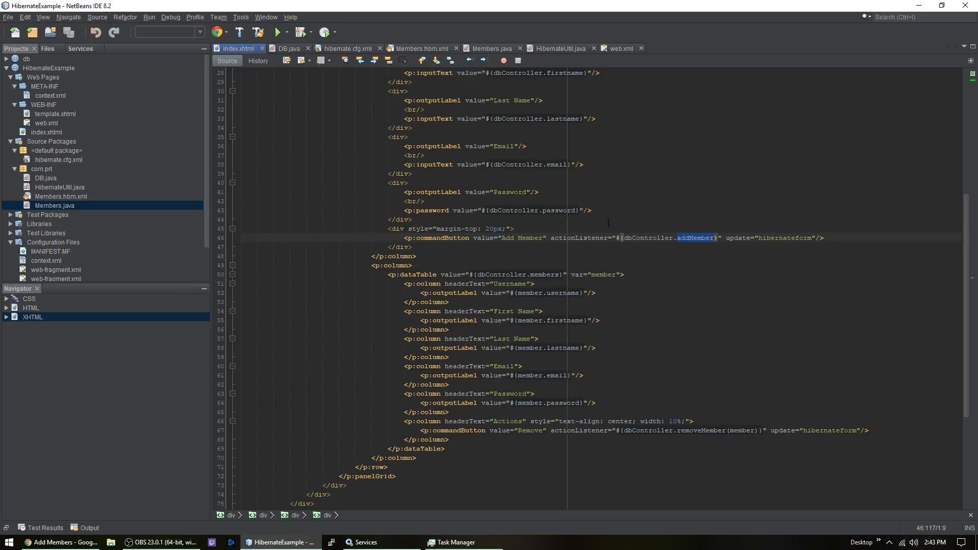
mouse_move(583, 224)
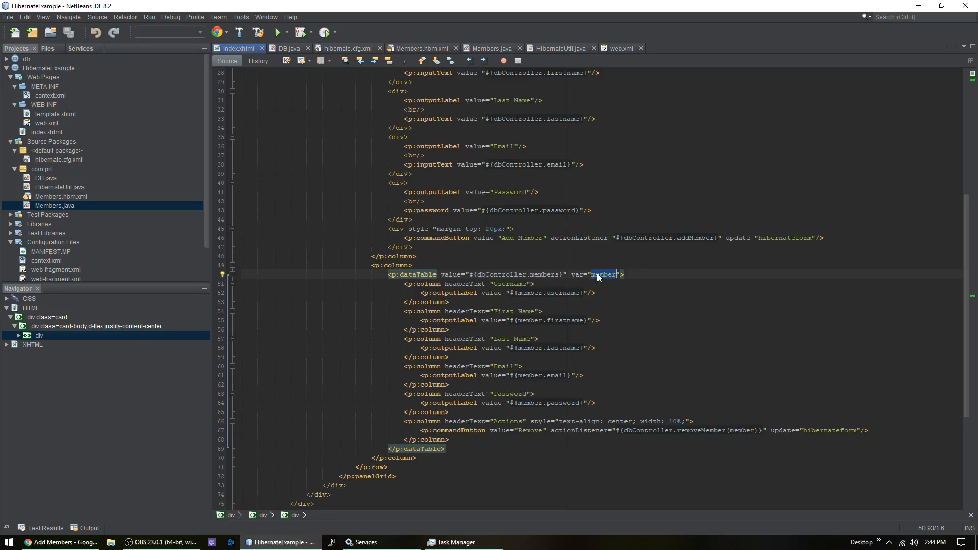
click(618, 274)
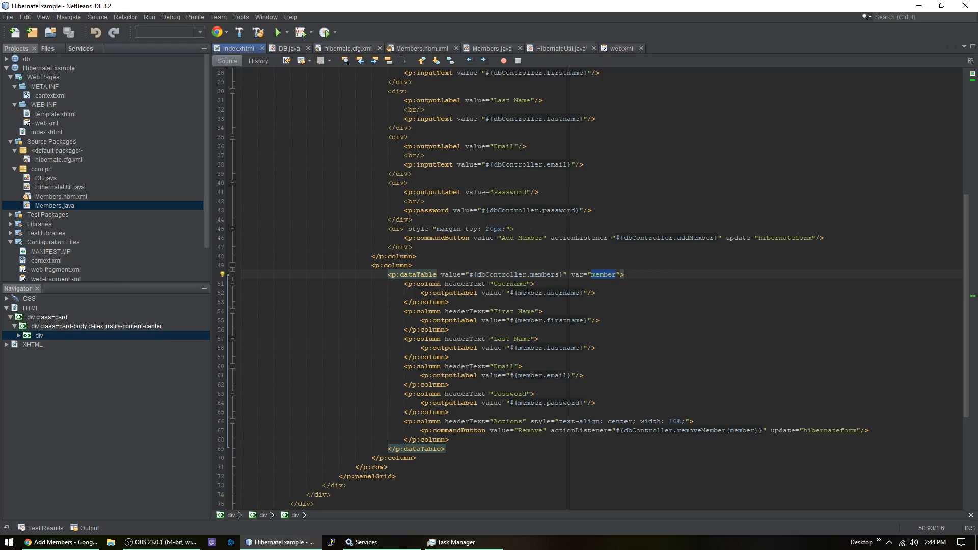
double_click(530, 292)
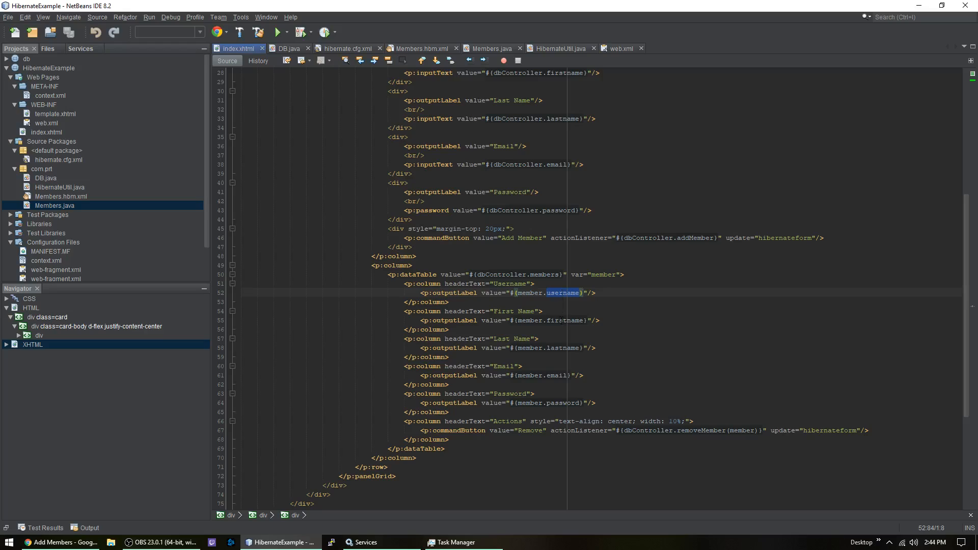
double_click(561, 348)
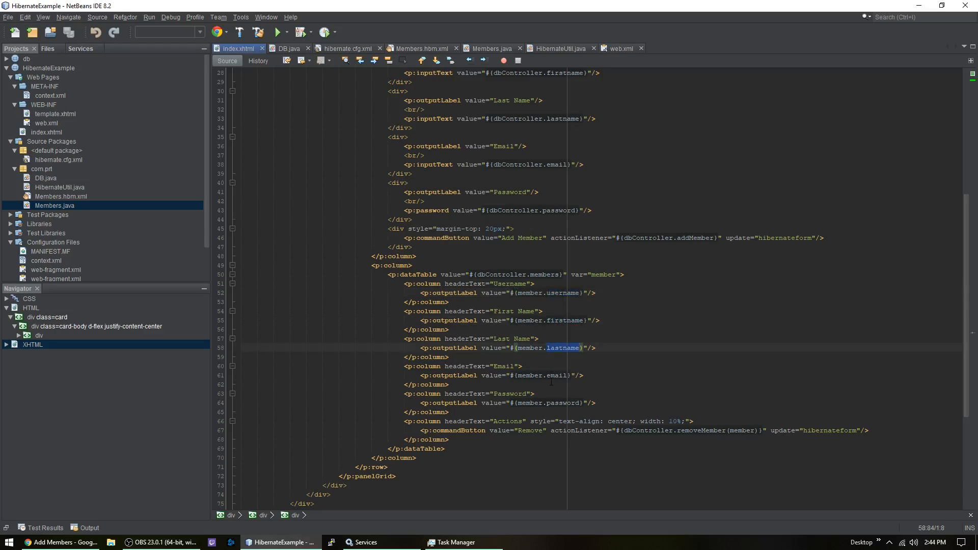
click(562, 402)
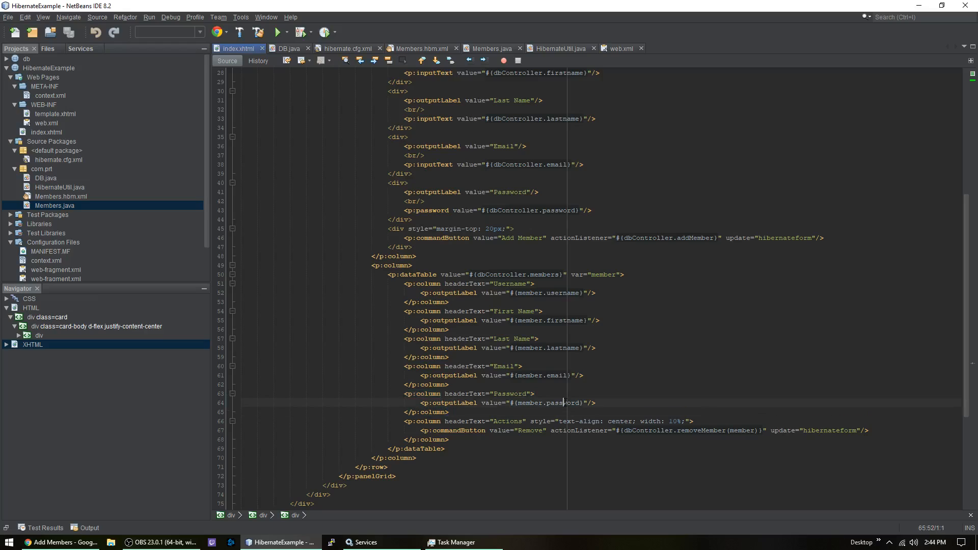
double_click(562, 403)
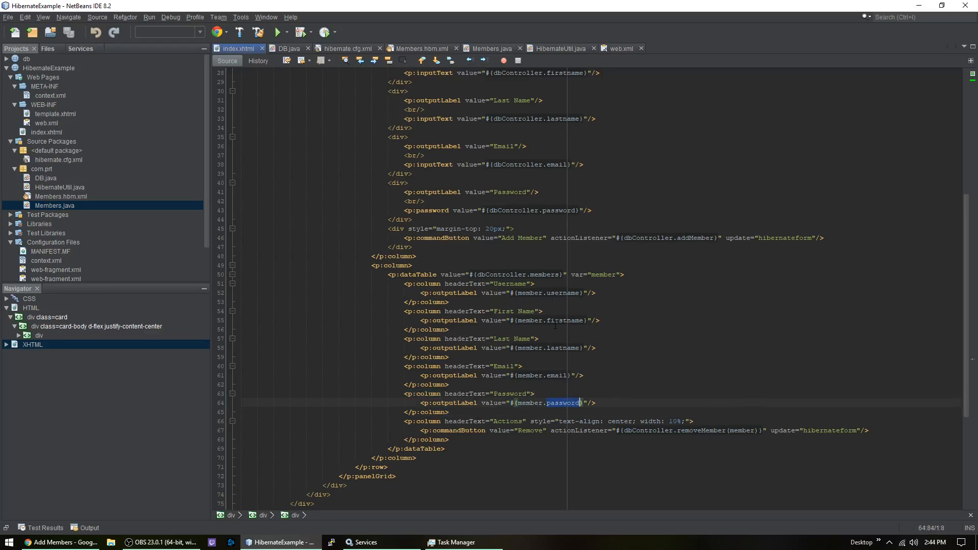
double_click(702, 430)
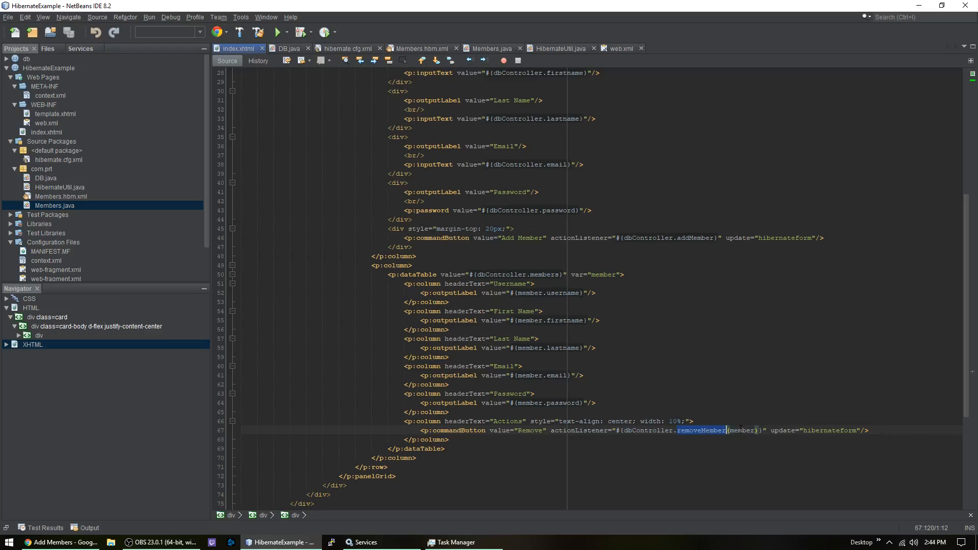
double_click(741, 429)
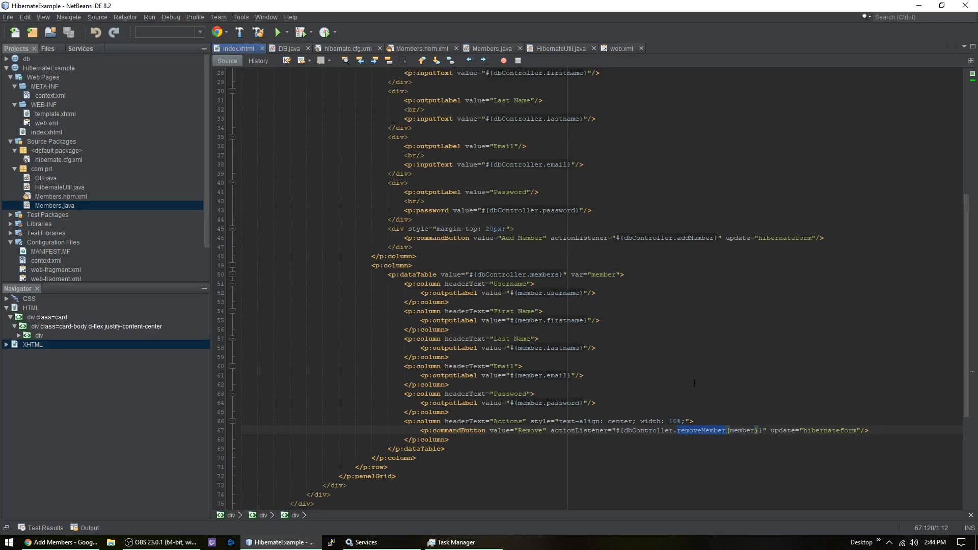
Show DB.java's addMember, getAllMembers and removeMember methods
click(287, 47)
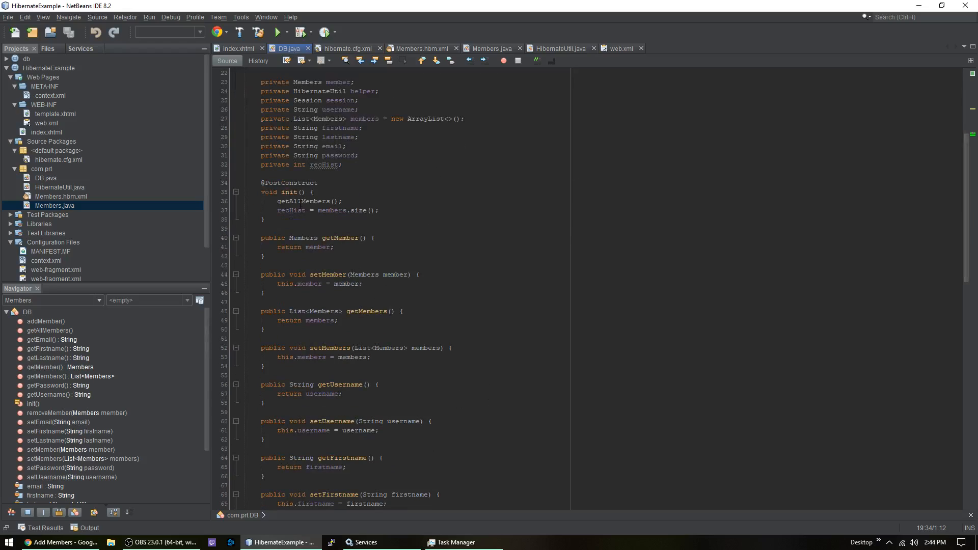
click(32, 403)
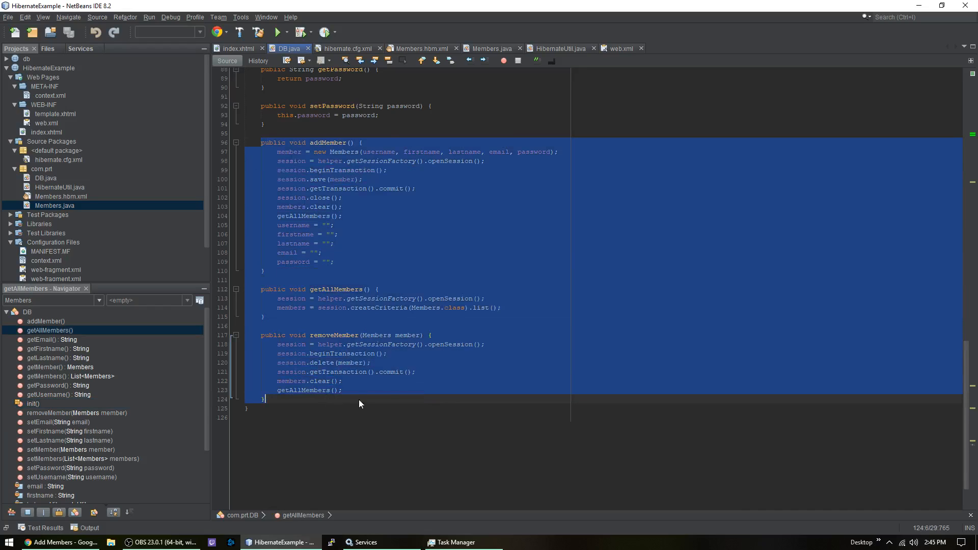
click(327, 288)
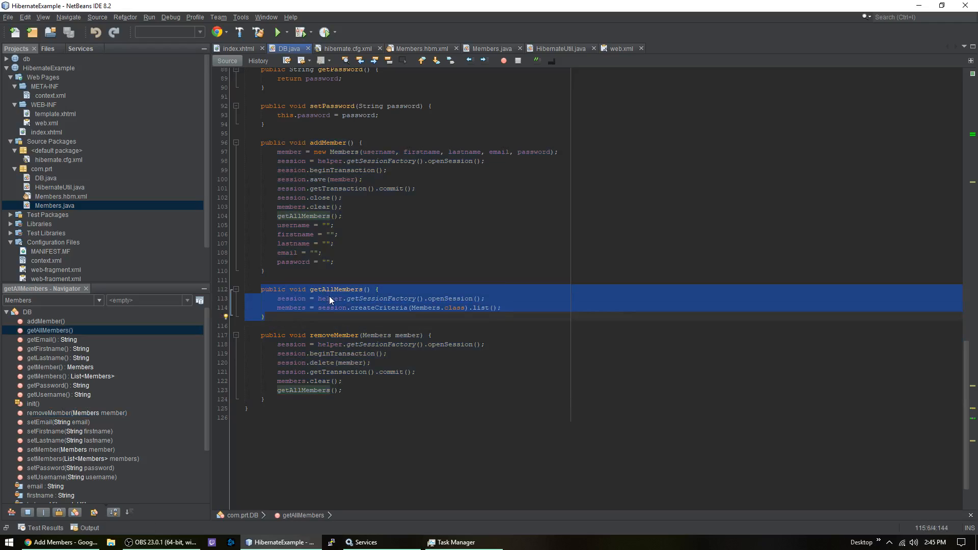
double_click(329, 298)
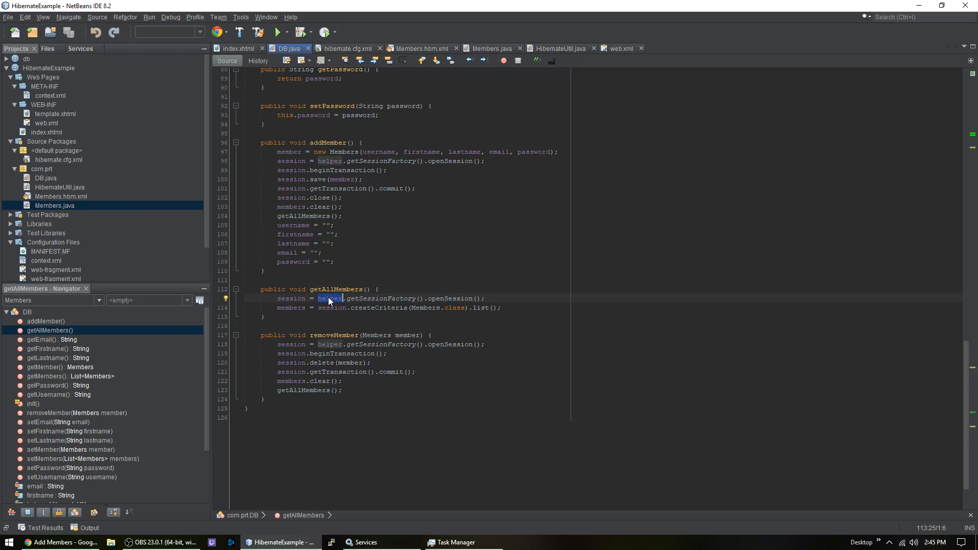
click(329, 298)
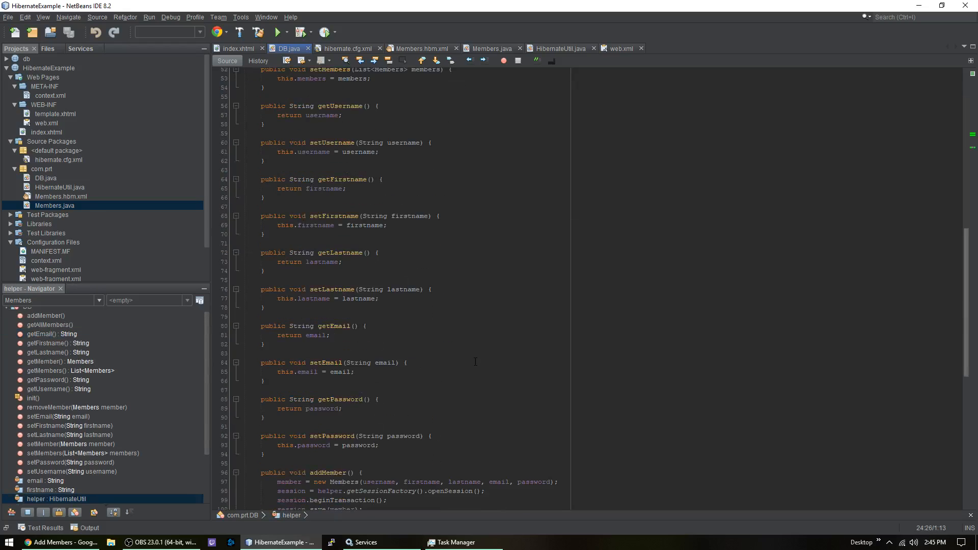
scroll(down, 3)
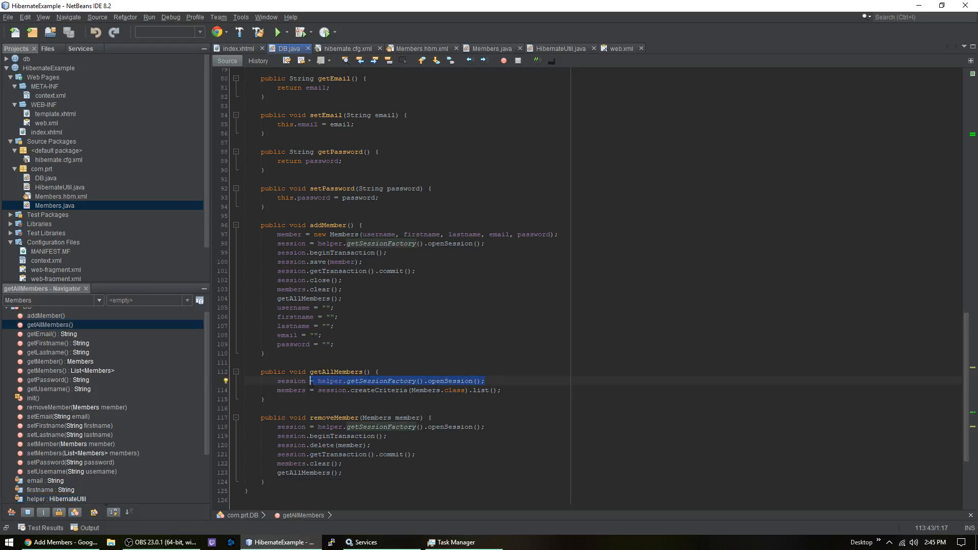
double_click(290, 380)
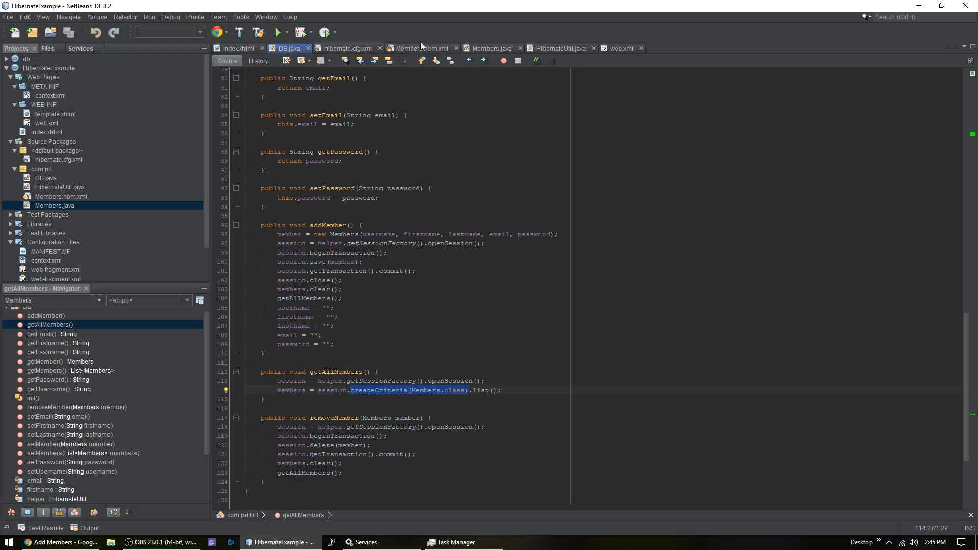
mouse_move(421, 49)
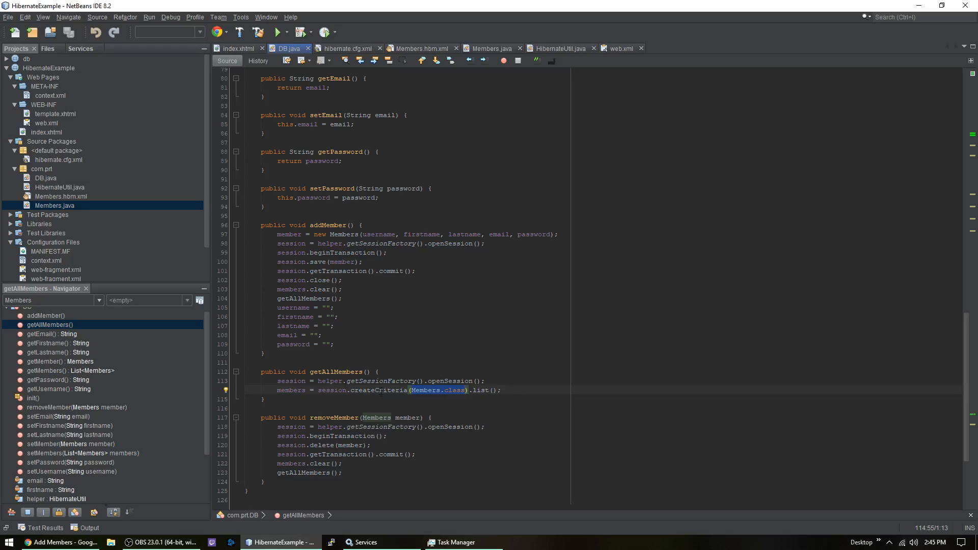
double_click(379, 390)
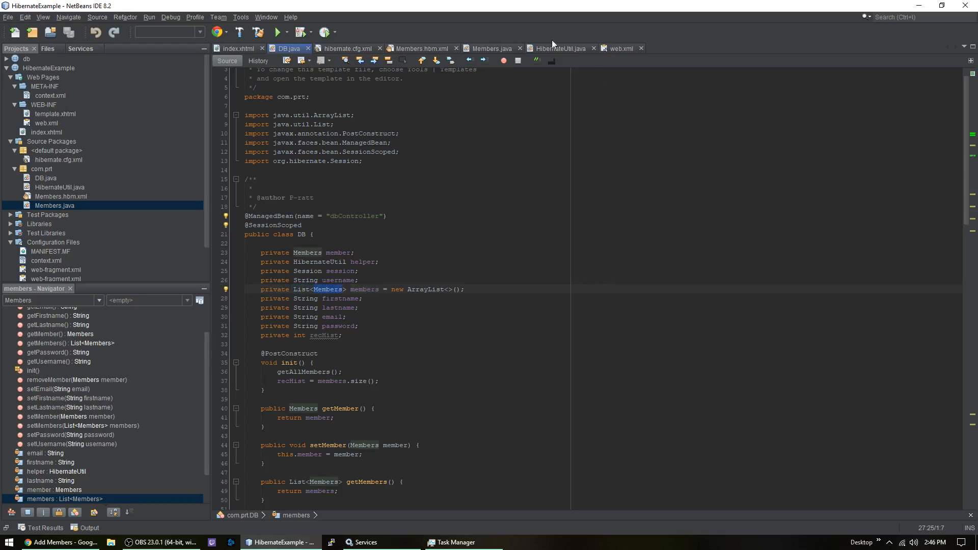
scroll(down, 3)
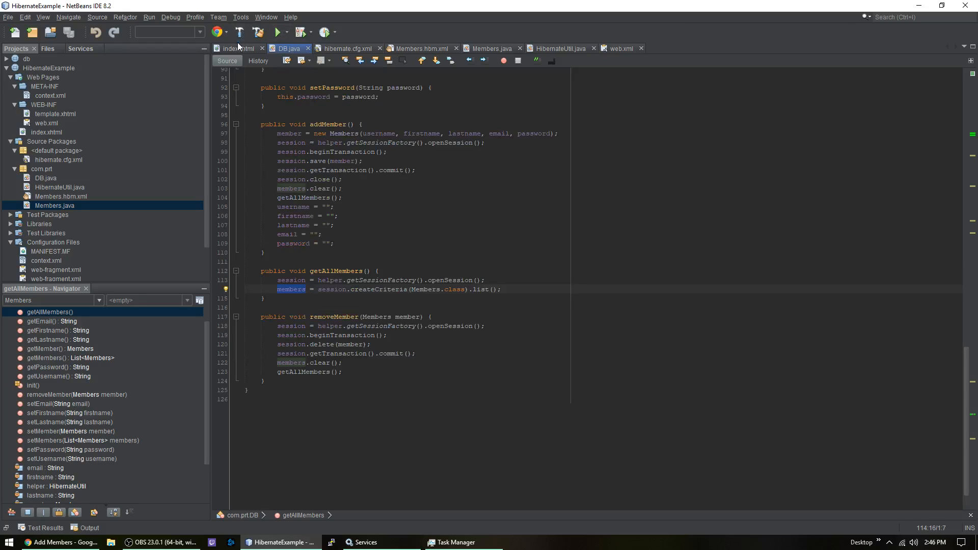
click(239, 49)
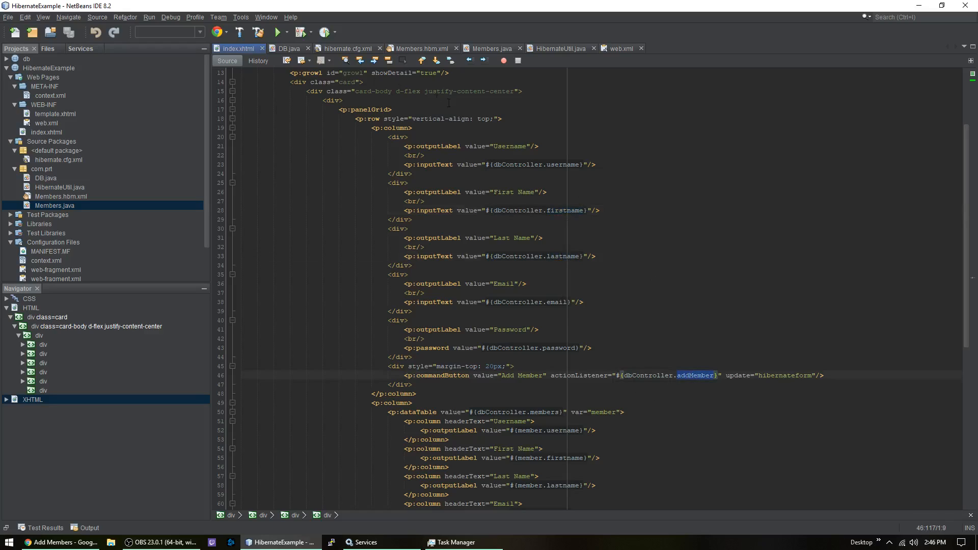
click(287, 48)
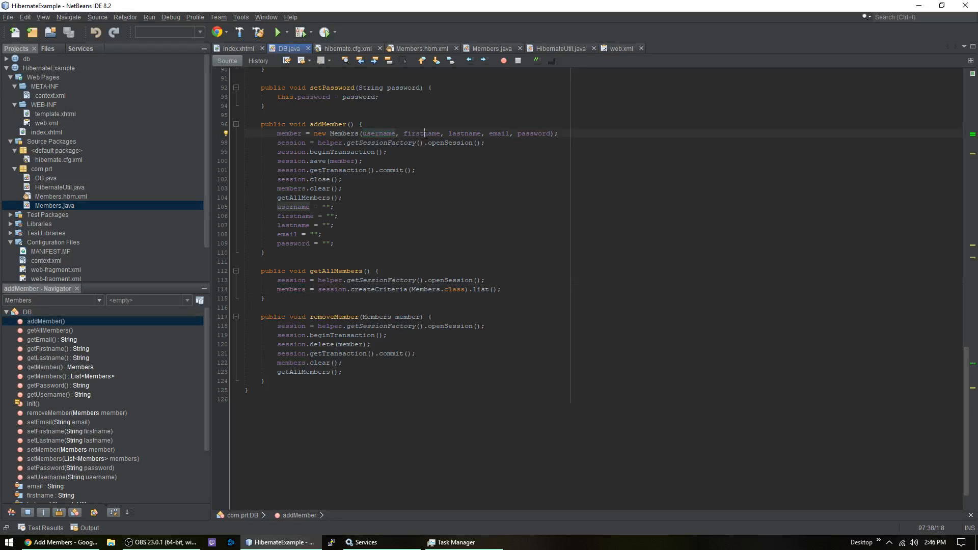
double_click(498, 132)
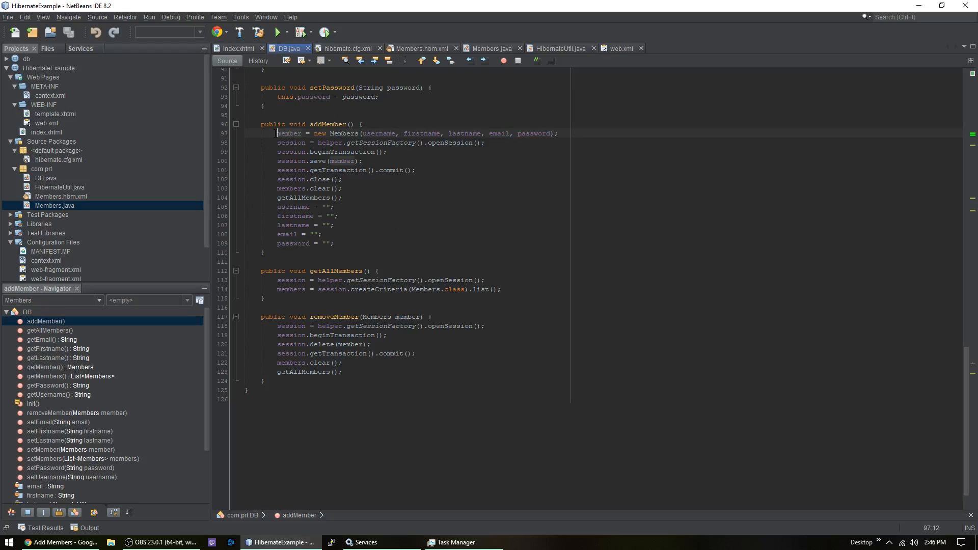
double_click(288, 132)
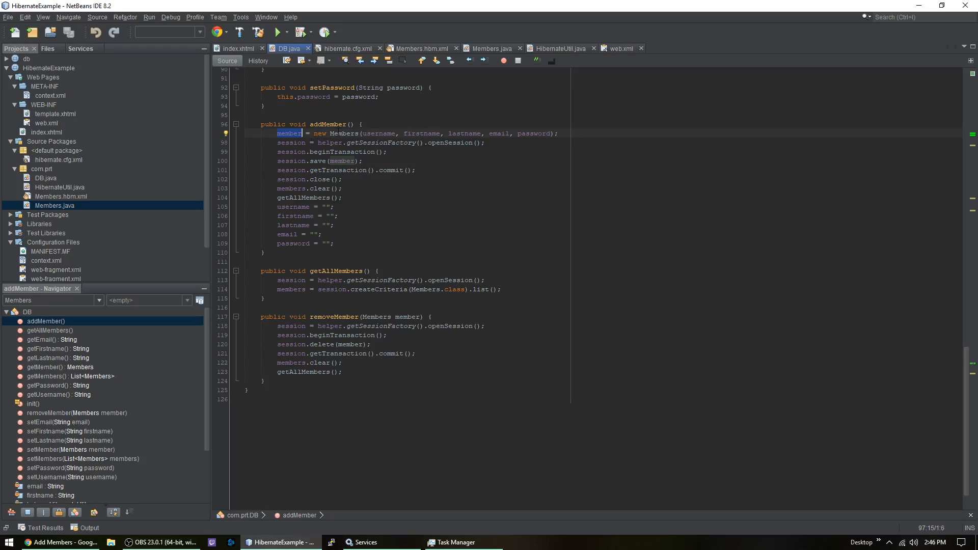
drag(274, 142, 387, 152)
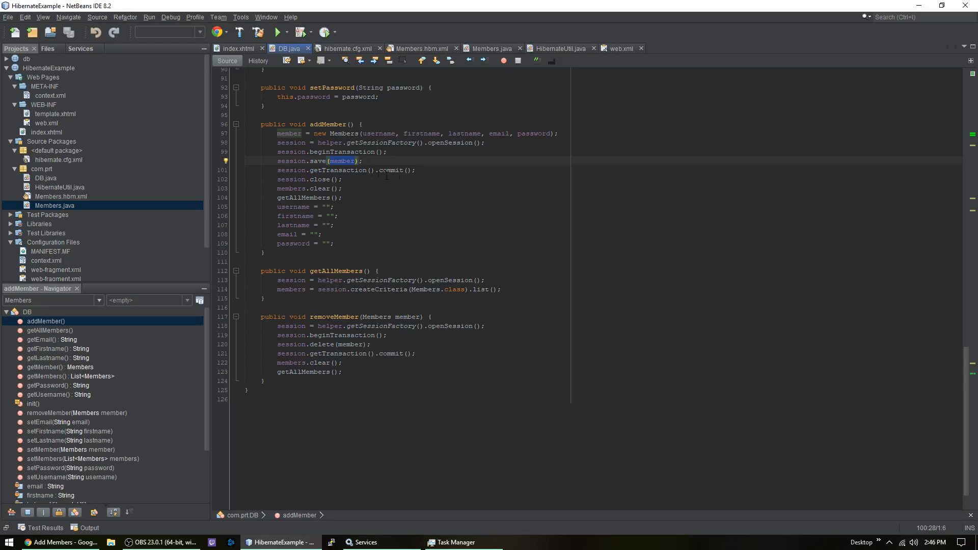
triple_click(318, 161)
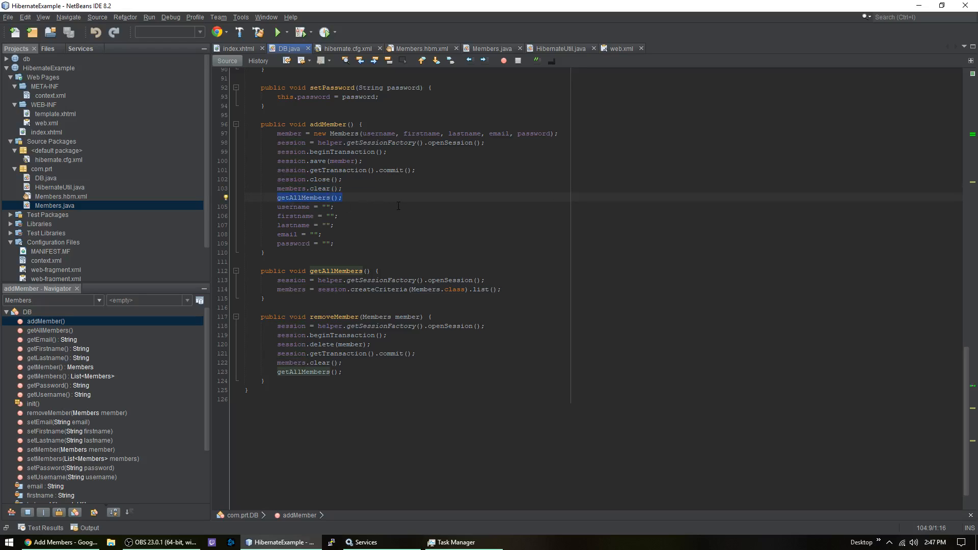
drag(277, 207, 334, 244)
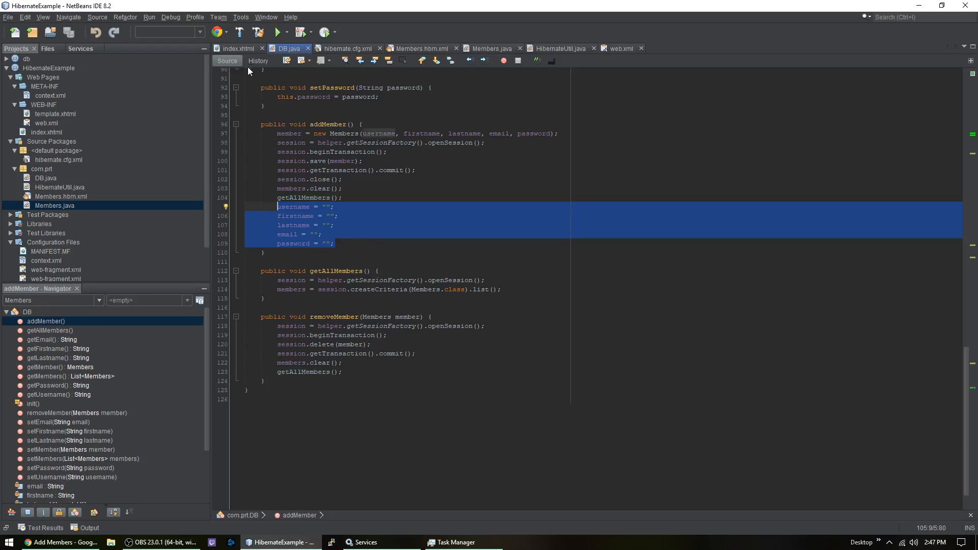
mouse_move(239, 48)
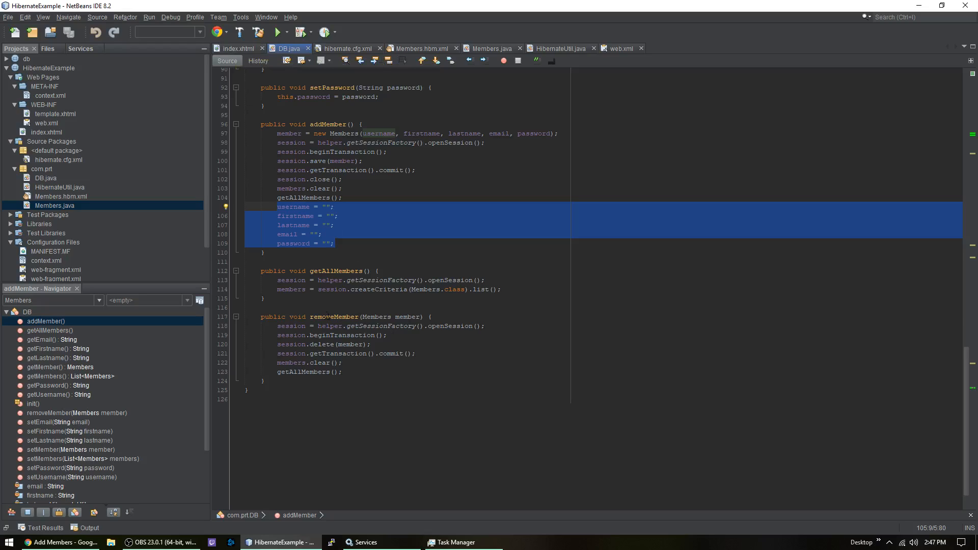
Highlight the member passed to removeMember in index.xhtml, then return to DB.java
click(237, 48)
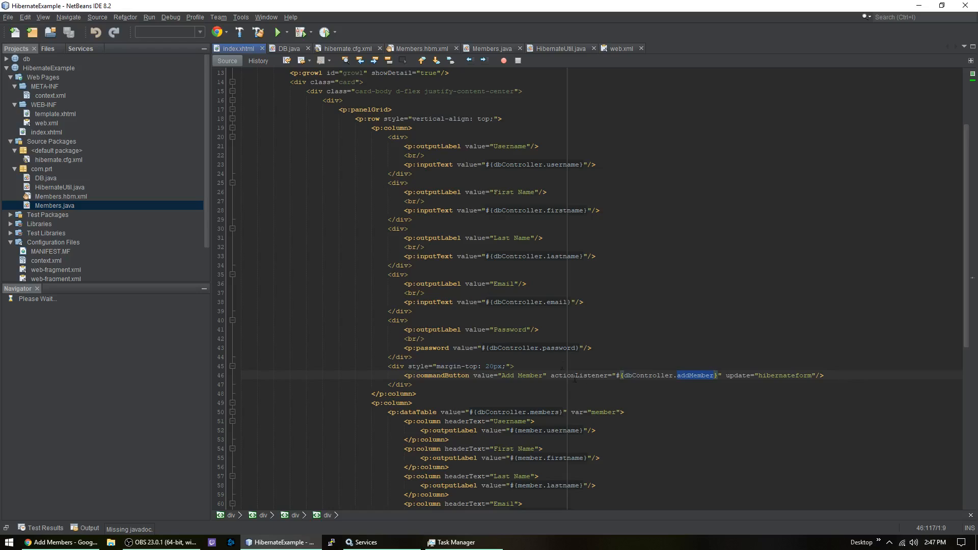
scroll(down, 3)
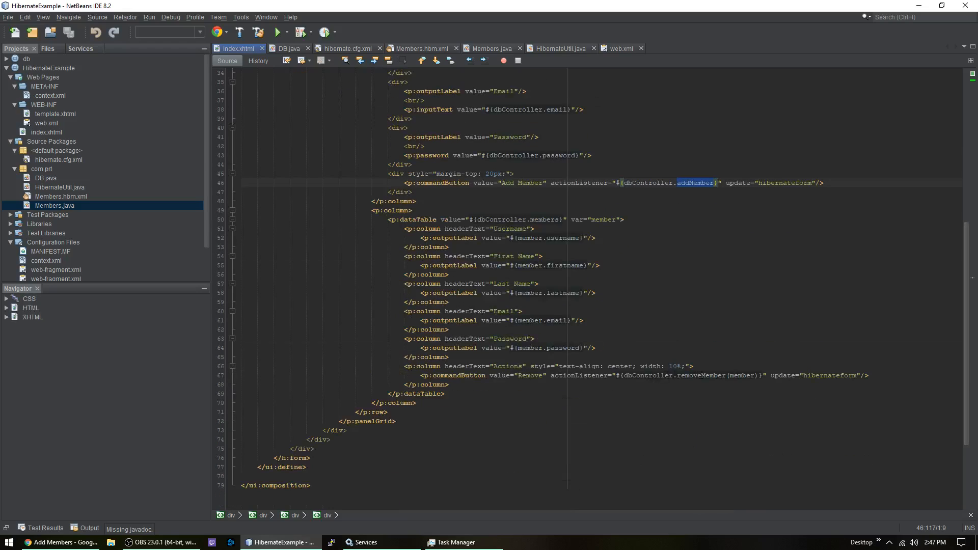
double_click(742, 374)
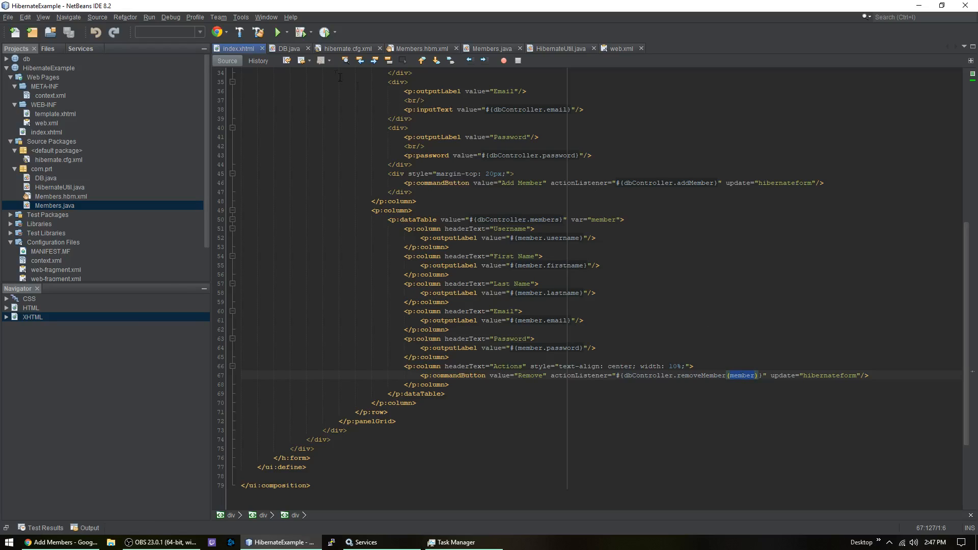
click(288, 47)
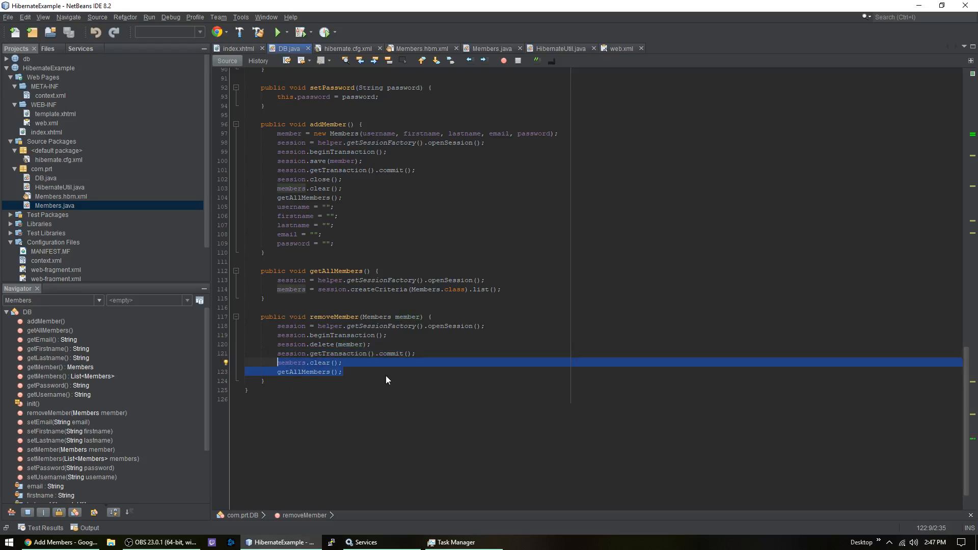
mouse_move(359, 368)
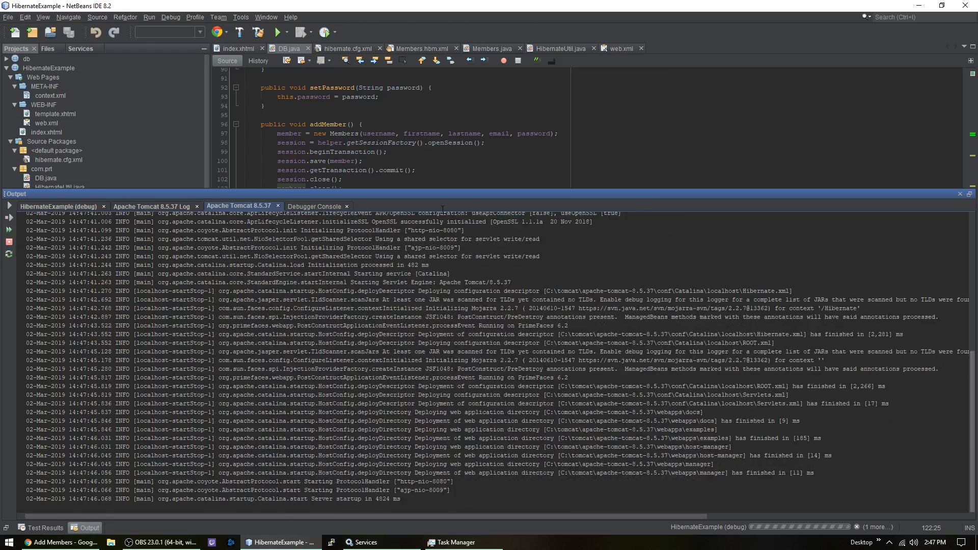
Hide the Tomcat log and bring the running Add Members page forward in Chrome
click(278, 32)
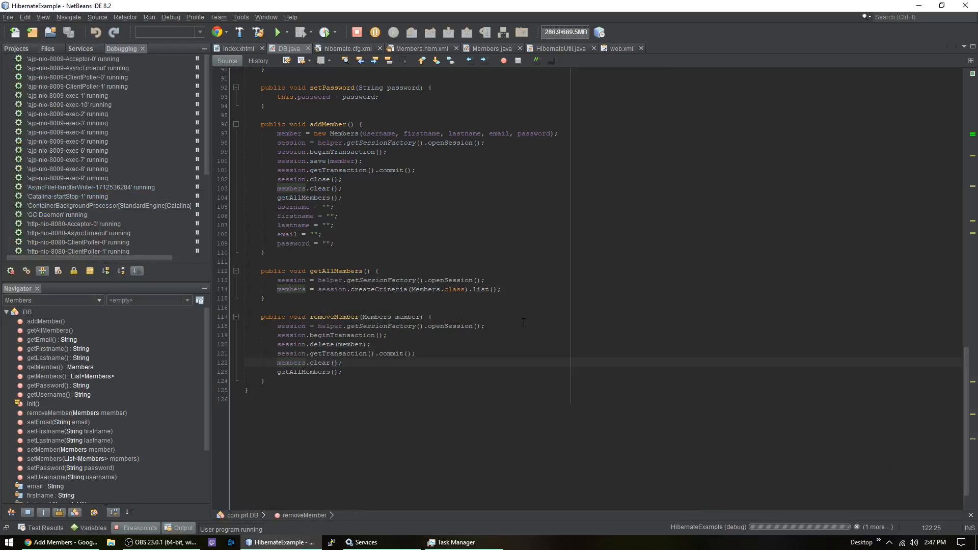
click(60, 542)
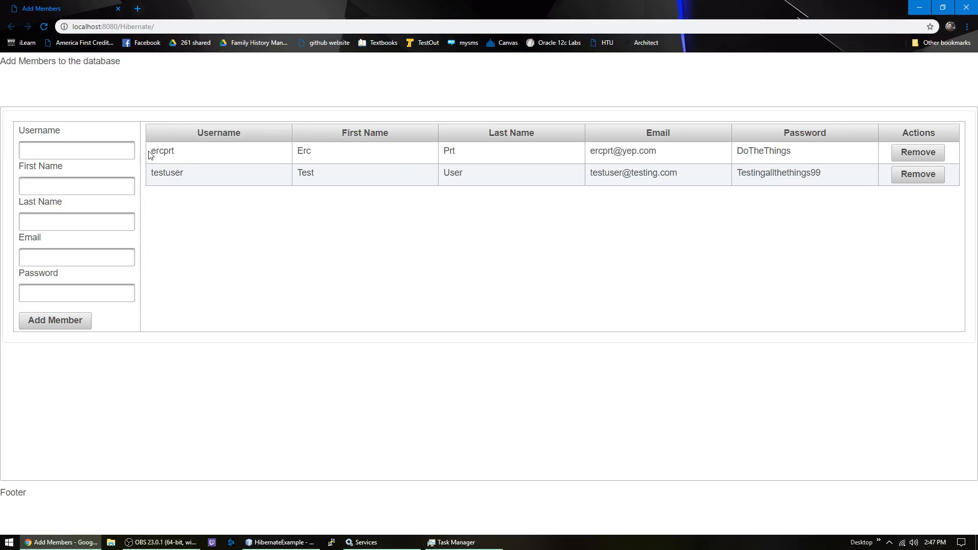
mouse_move(133, 116)
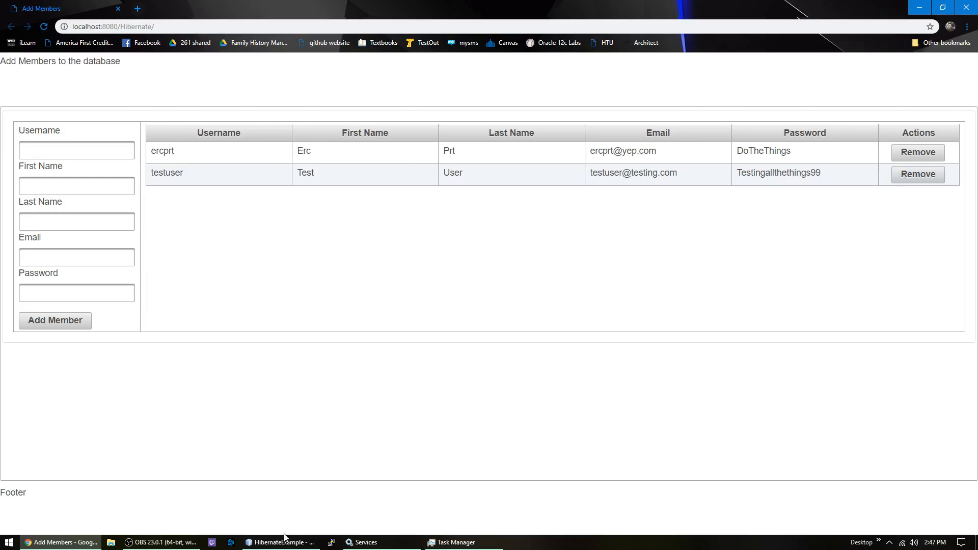
Break in removeMember while deleting testuser, inspect the member, then resume execution
click(280, 541)
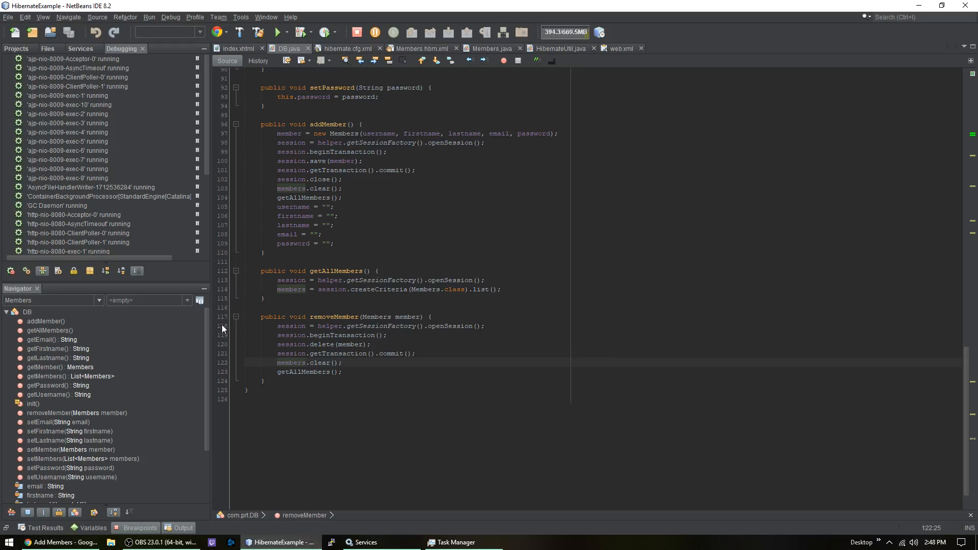
click(61, 542)
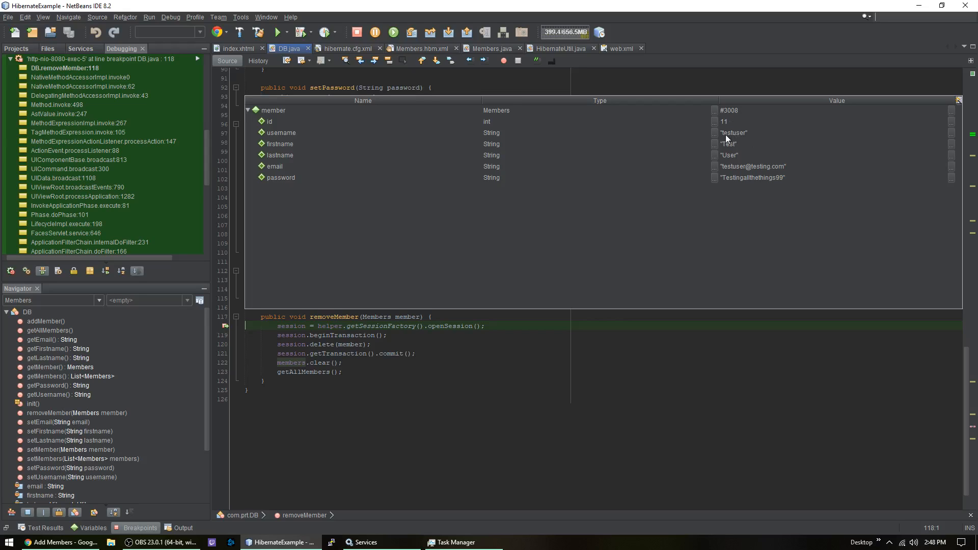
mouse_move(790, 211)
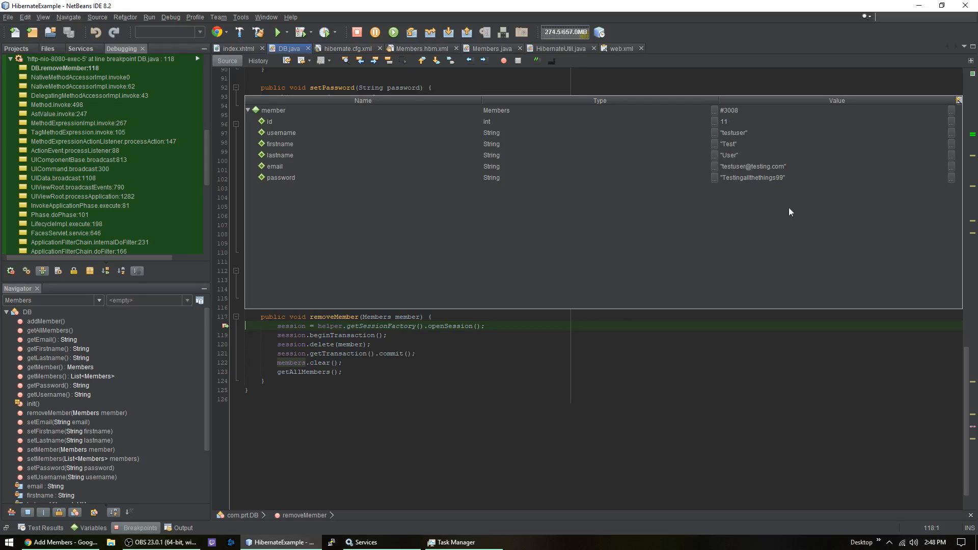
click(411, 31)
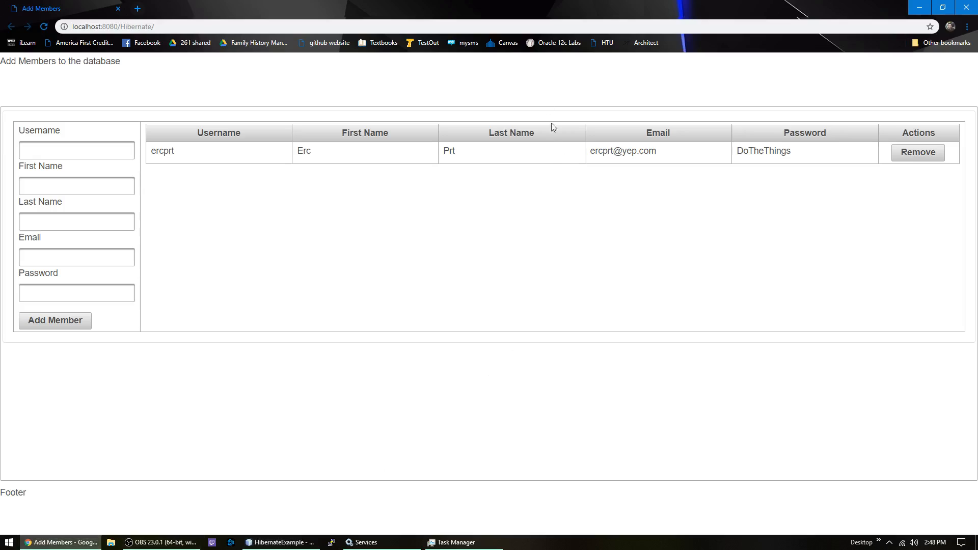
Enter gmcfly / George McFly with email and password and submit, pausing at the addMember breakpoint
click(76, 150)
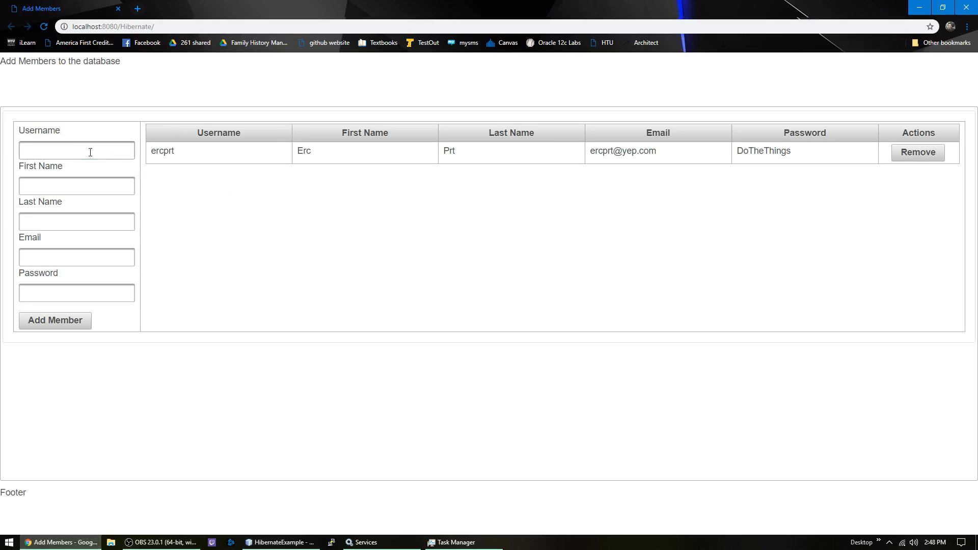
text(g)
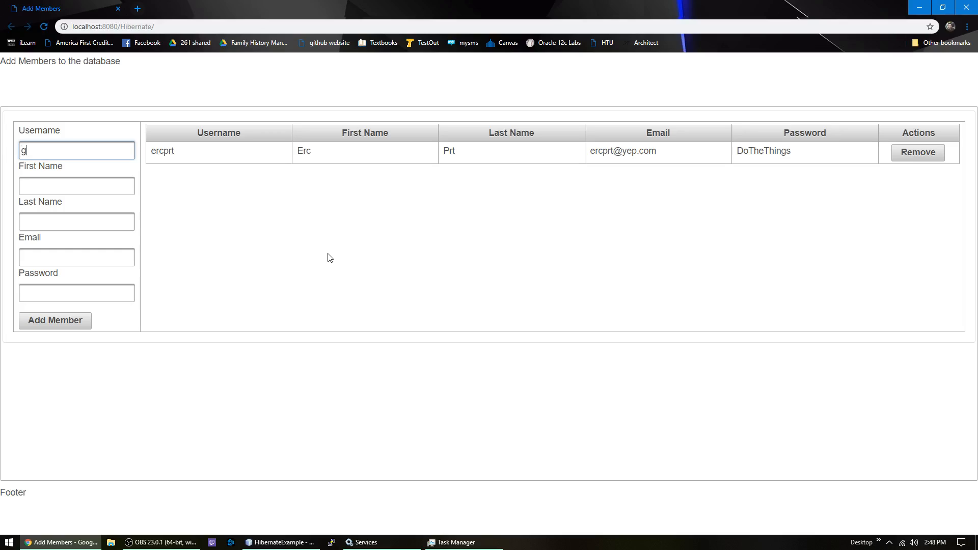
text(Georgwe)
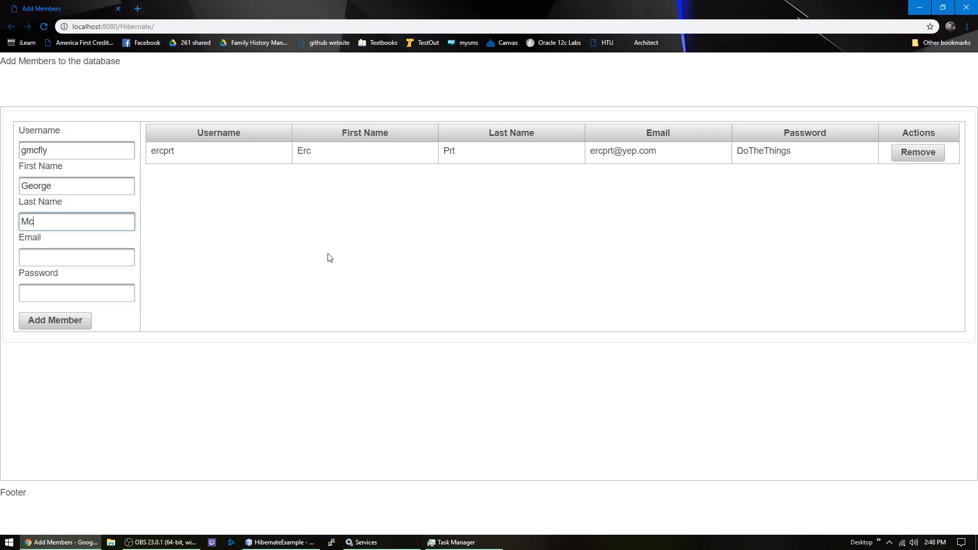
text(gmcfly@backtothefuture.com)
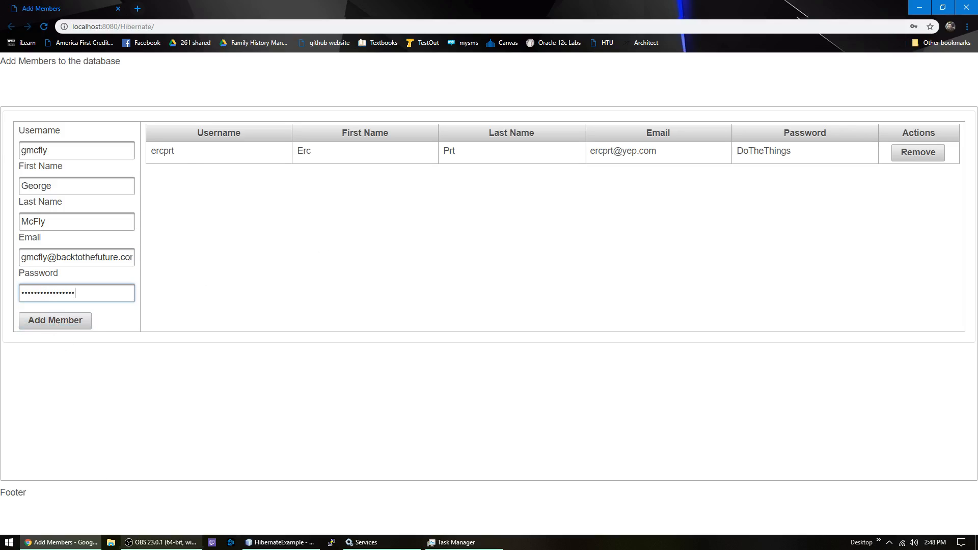
click(280, 542)
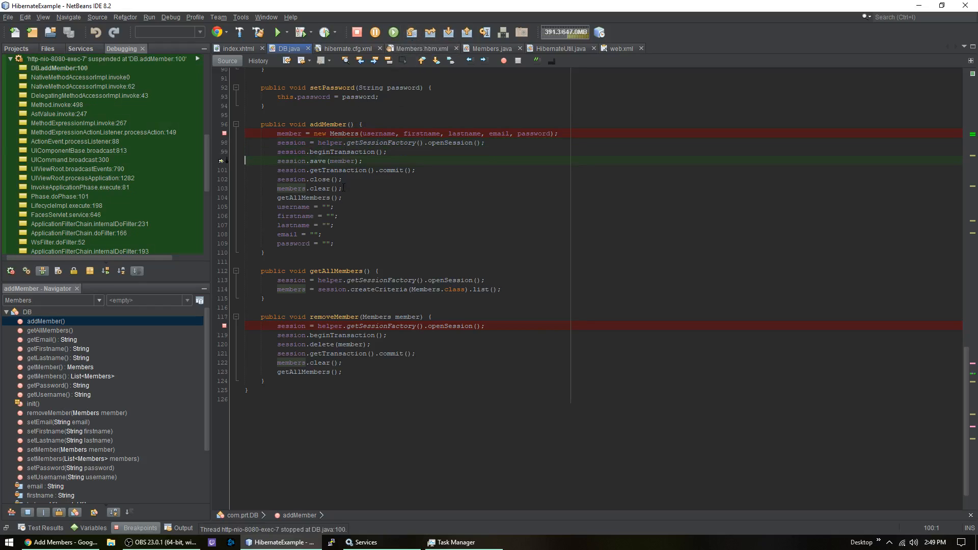
Inspect the member being saved, resume, and see gmcfly listed beside ercprt in the table
double_click(341, 161)
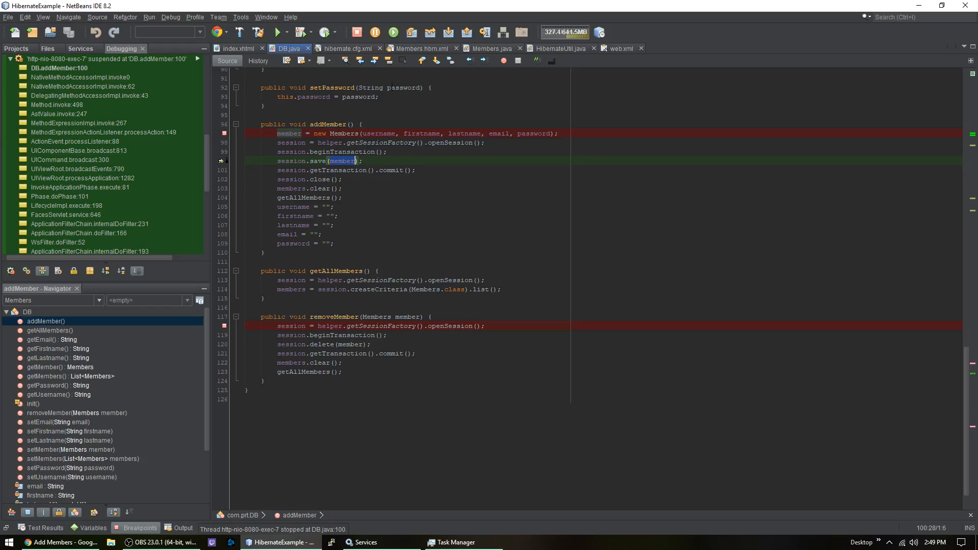
mouse_move(395, 32)
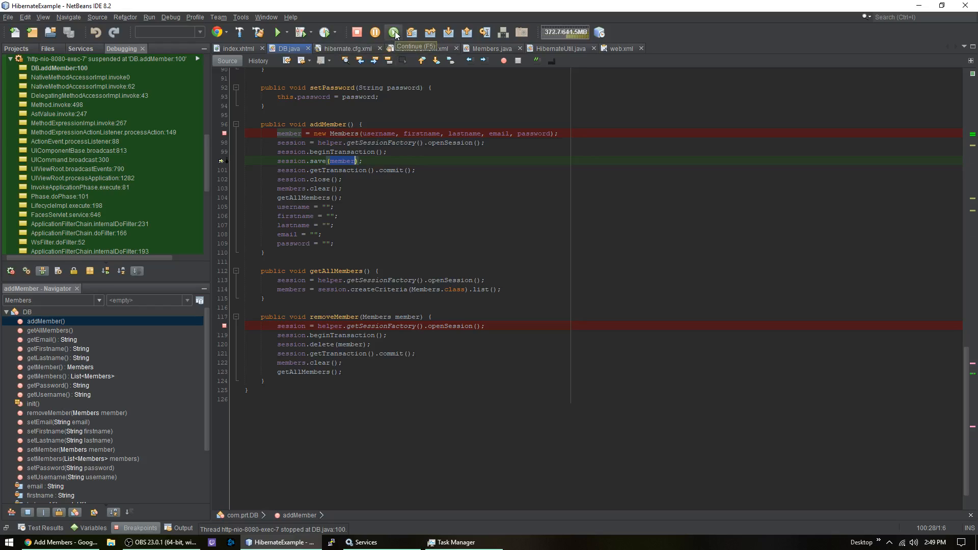
mouse_move(423, 48)
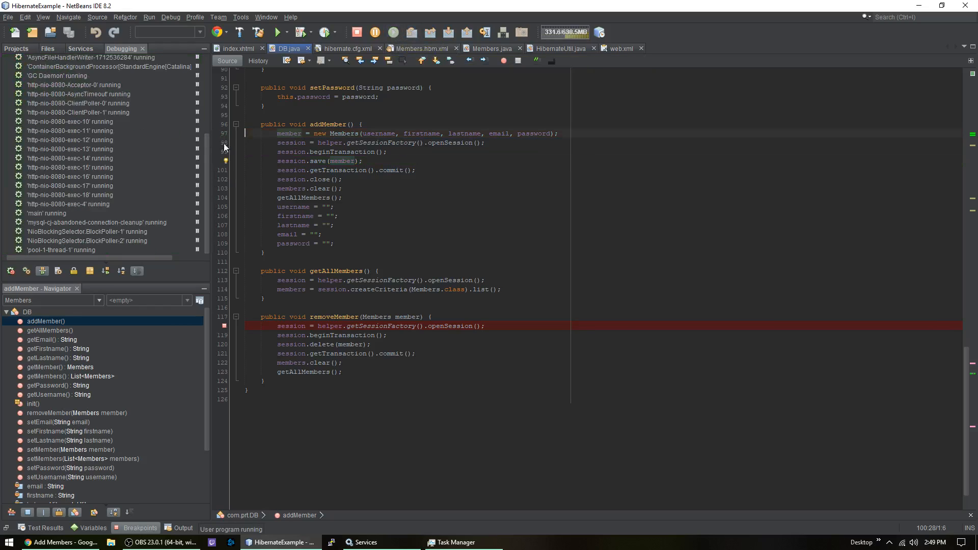
click(61, 542)
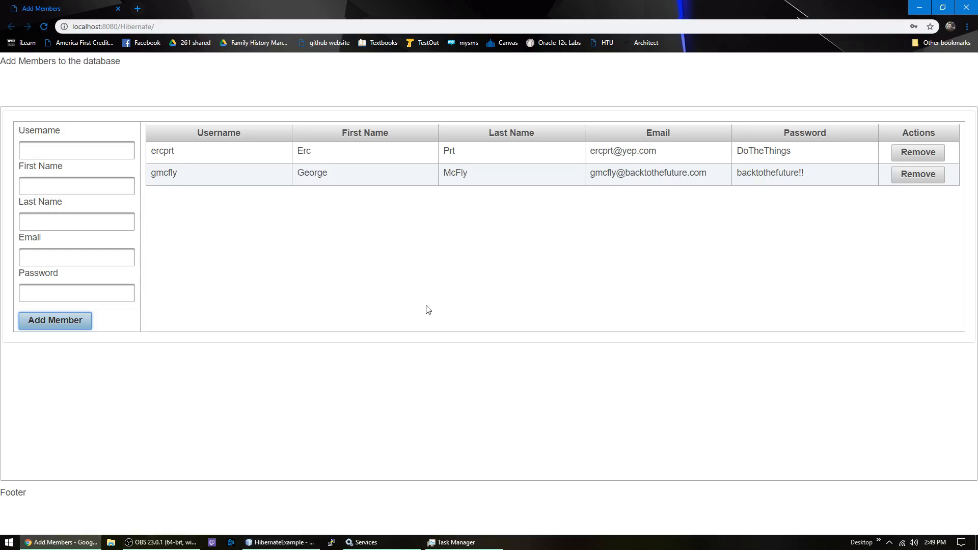
mouse_move(490, 269)
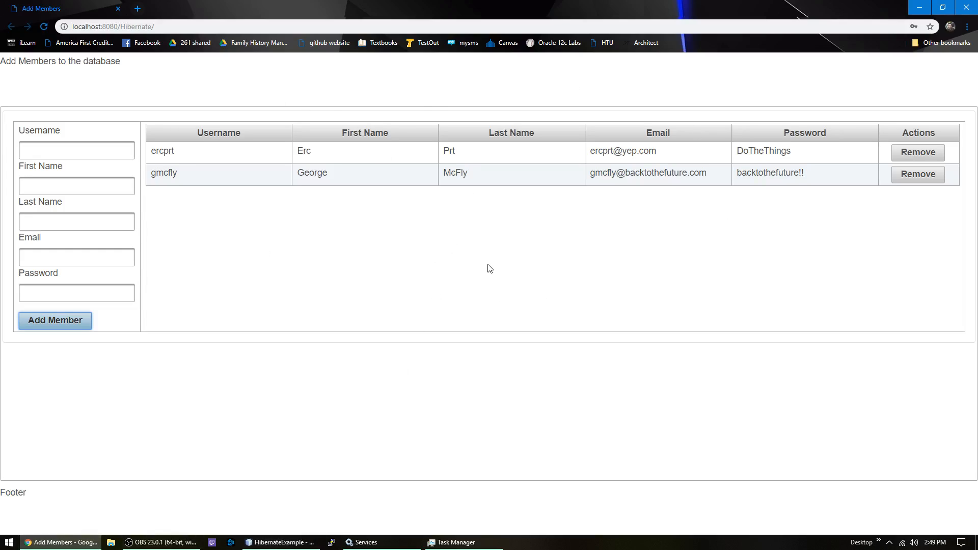
mouse_move(526, 338)
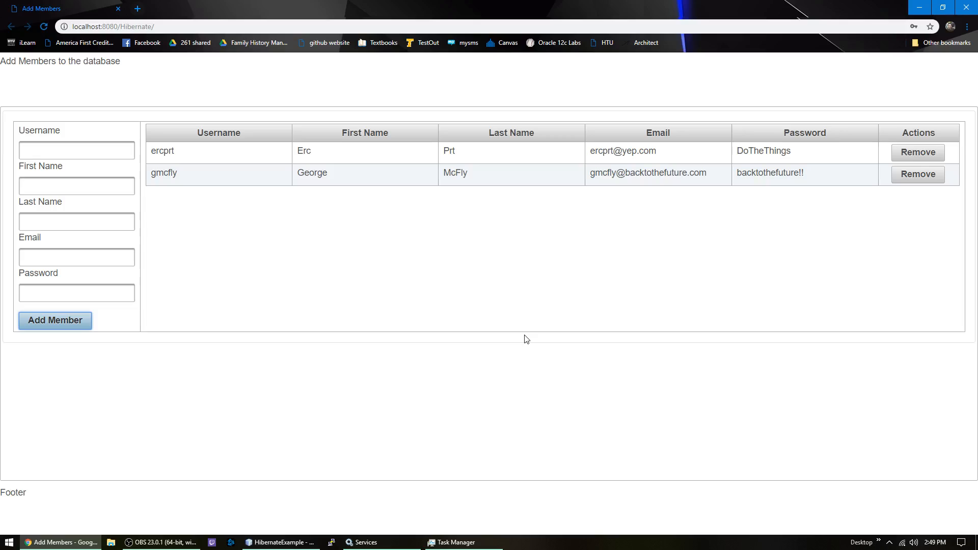
mouse_move(262, 535)
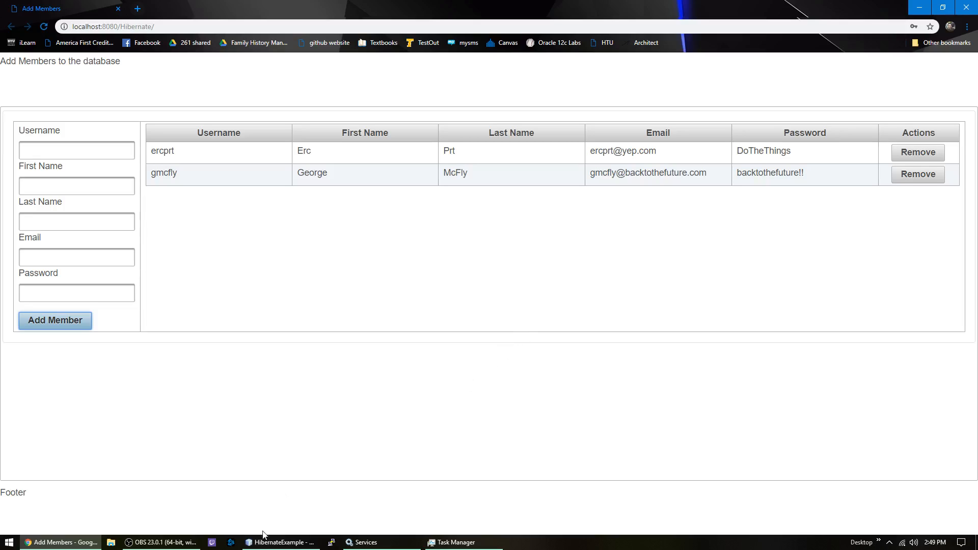